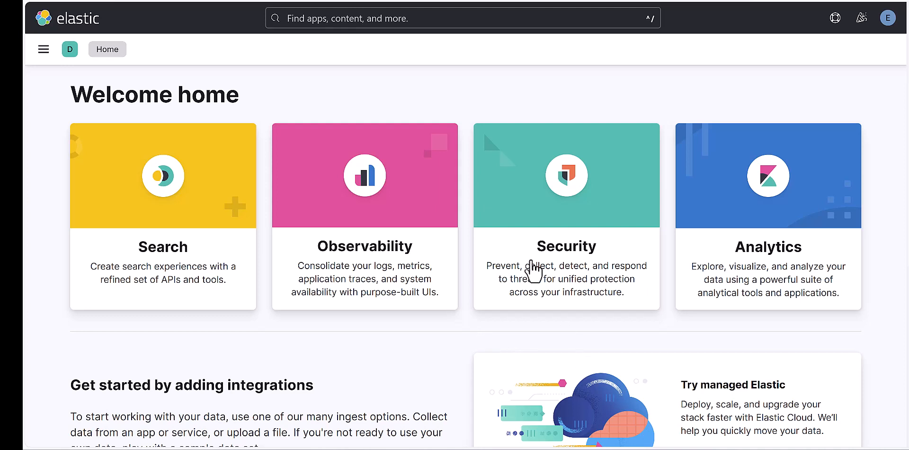
{"action": "mouse_move", "coordinate": [525, 90]}
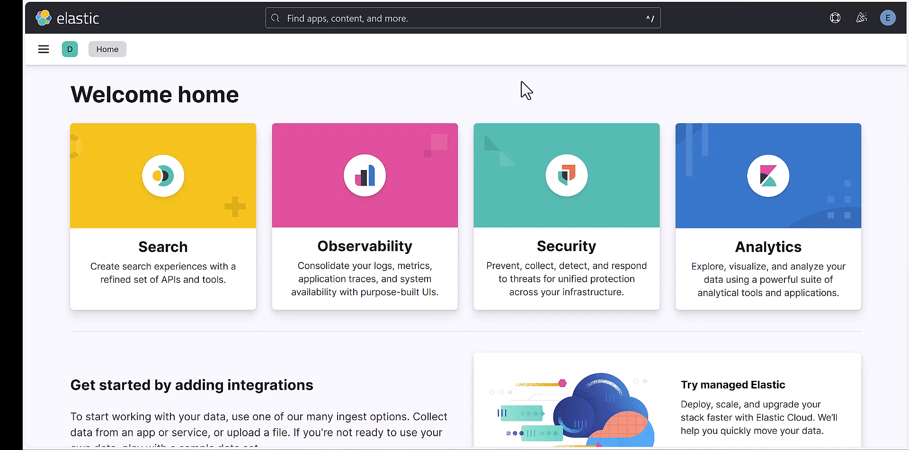
{"action": "mouse_move", "coordinate": [490, 67]}
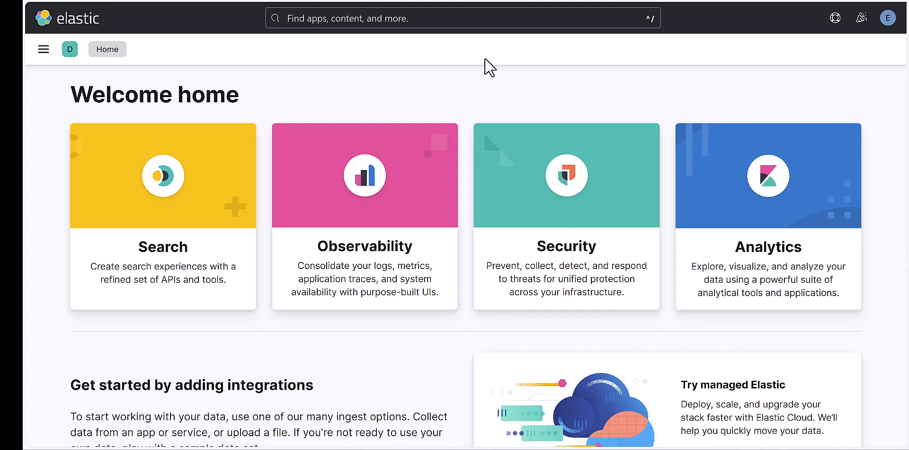
{"action": "mouse_move", "coordinate": [434, 93]}
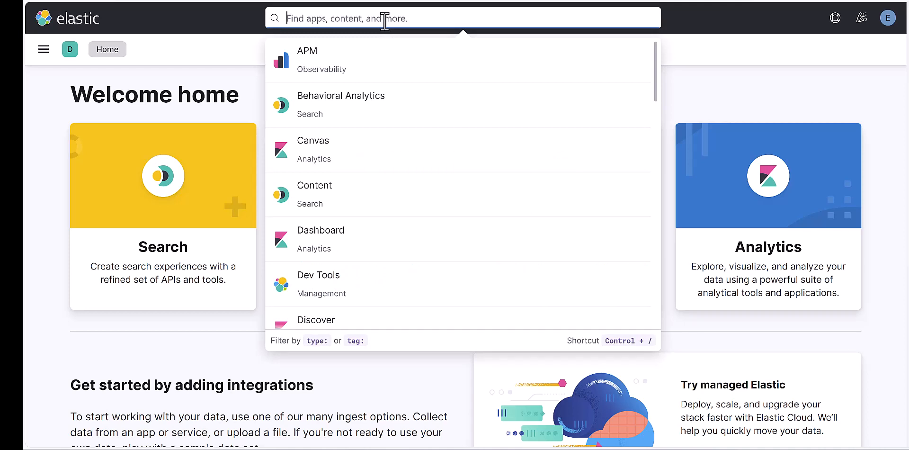
Search Kibana for 'user' after clearing a 'rol' query, to surface Security / Users.
{"action": "type", "text": "rol"}
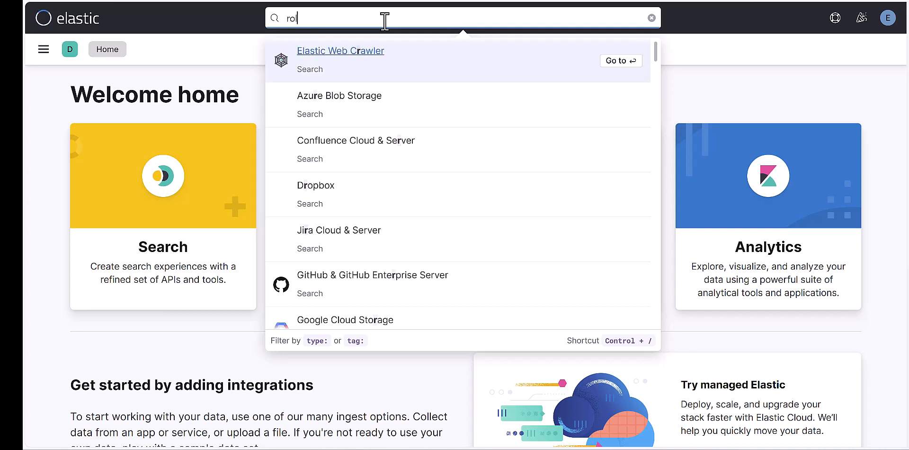
{"action": "left_click", "coordinate": [651, 18]}
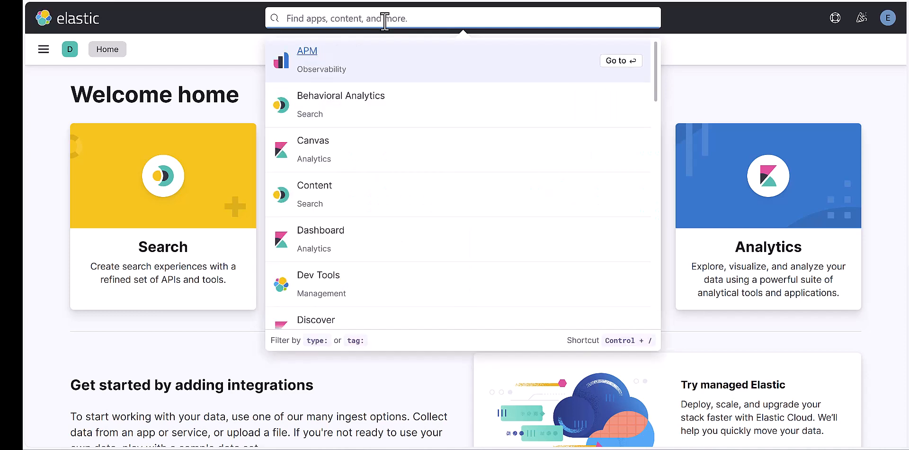
{"action": "type", "text": "user"}
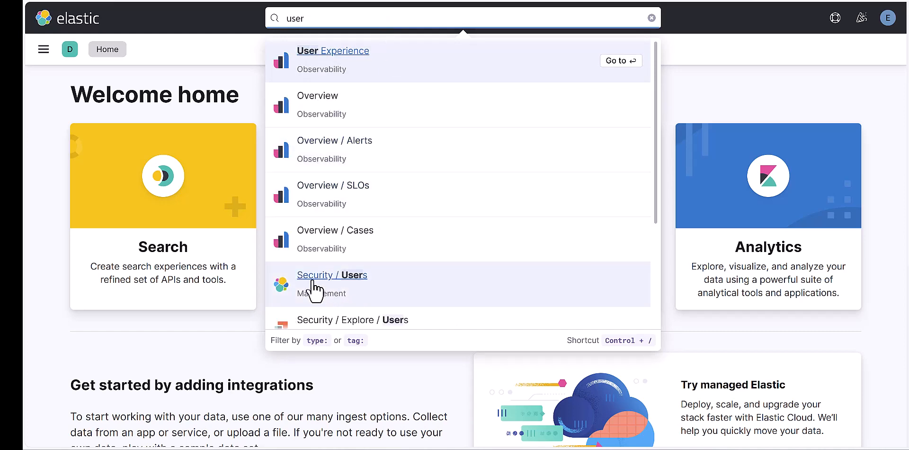
{"action": "mouse_move", "coordinate": [333, 284]}
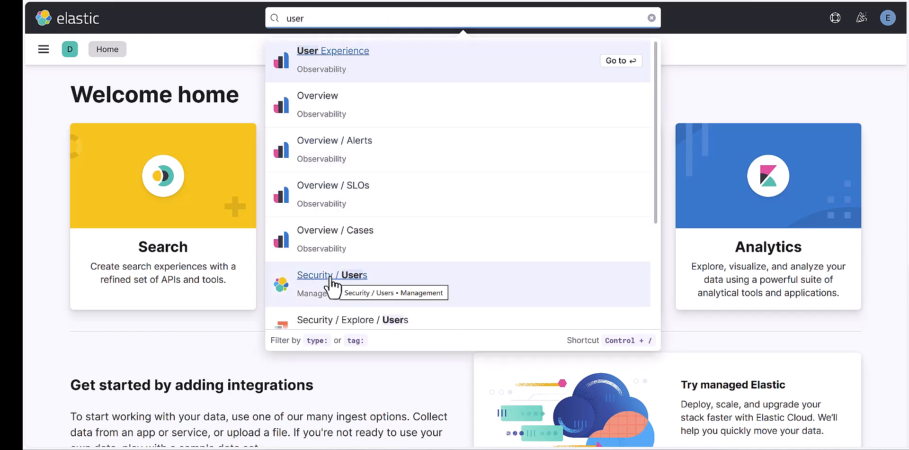
Go from the Security / Users result to the Roles page in Stack Management.
{"action": "left_click", "coordinate": [332, 275]}
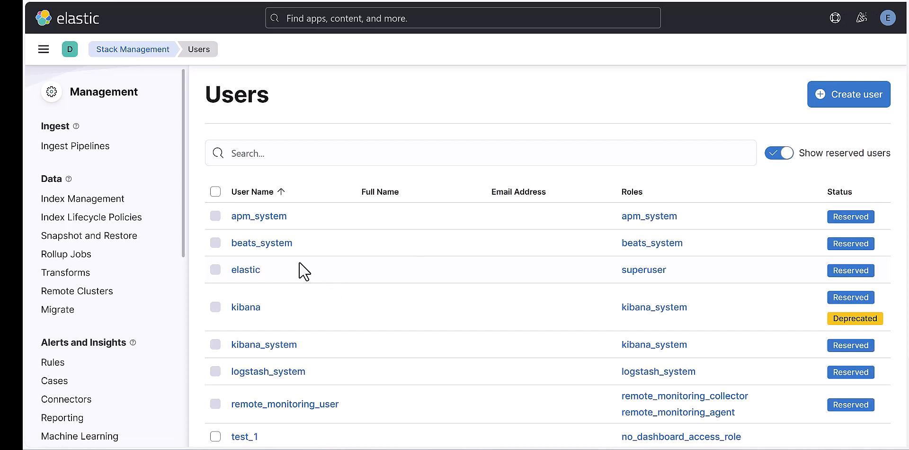
{"action": "scroll", "scroll_direction": "down", "scroll_amount": 3}
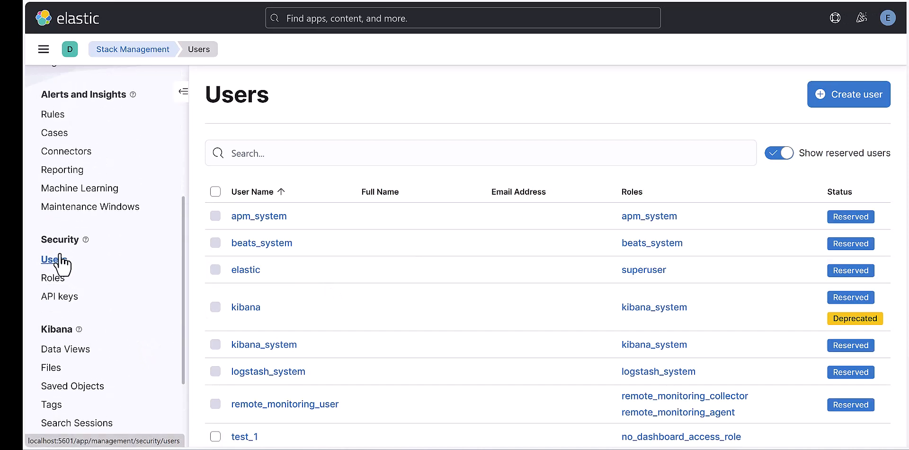
{"action": "mouse_move", "coordinate": [67, 240]}
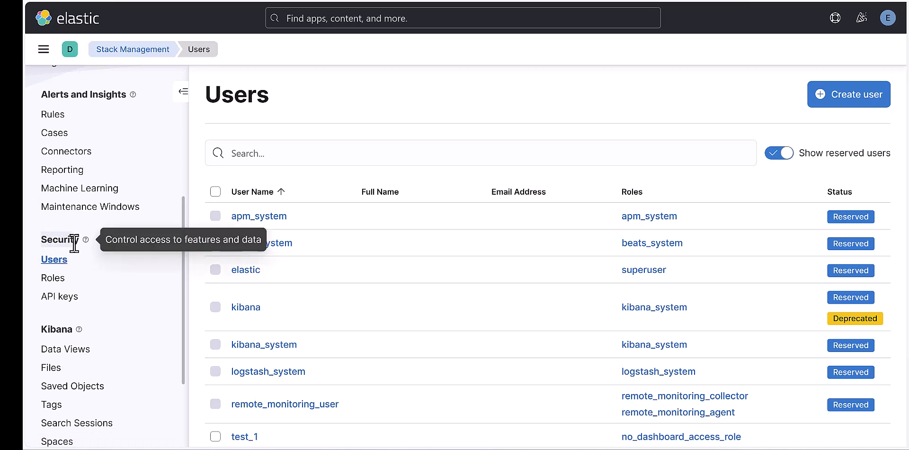
{"action": "mouse_move", "coordinate": [54, 285]}
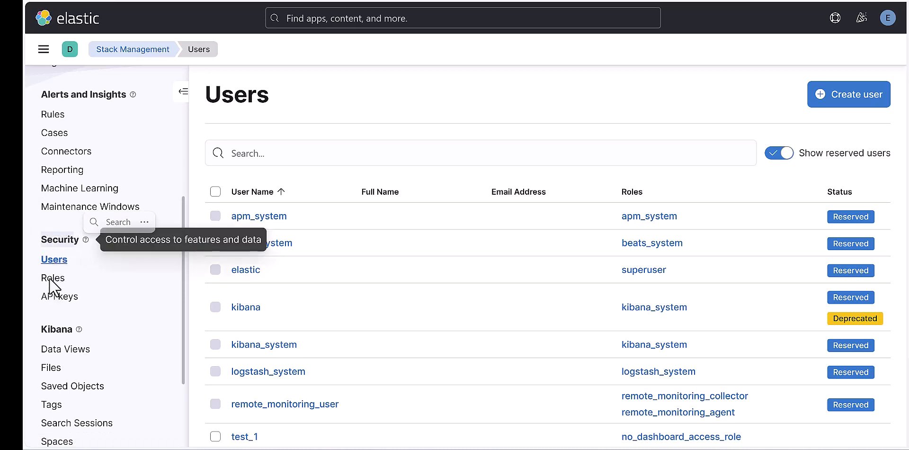
{"action": "left_click", "coordinate": [53, 278]}
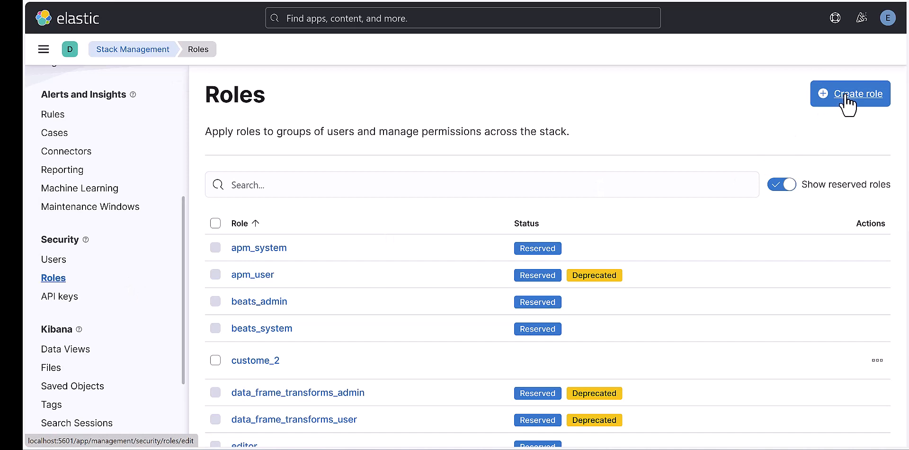
{"action": "mouse_move", "coordinate": [849, 107]}
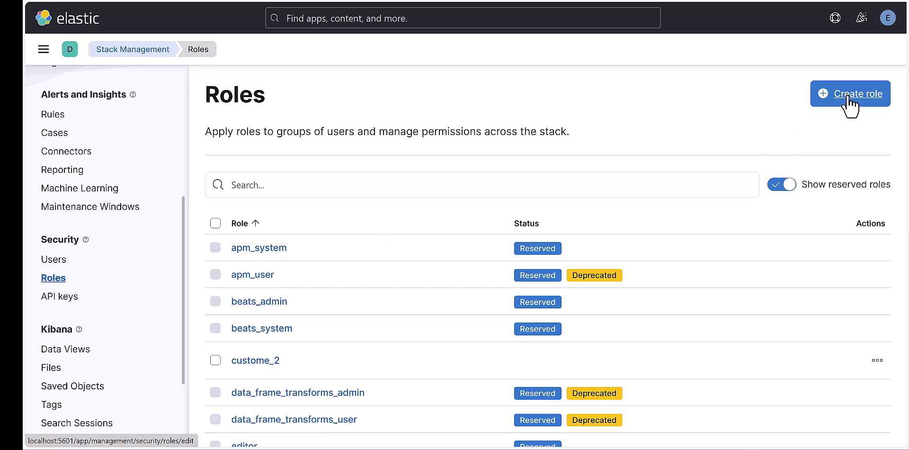
Start a new role and name it test_4.
{"action": "left_click", "coordinate": [851, 93]}
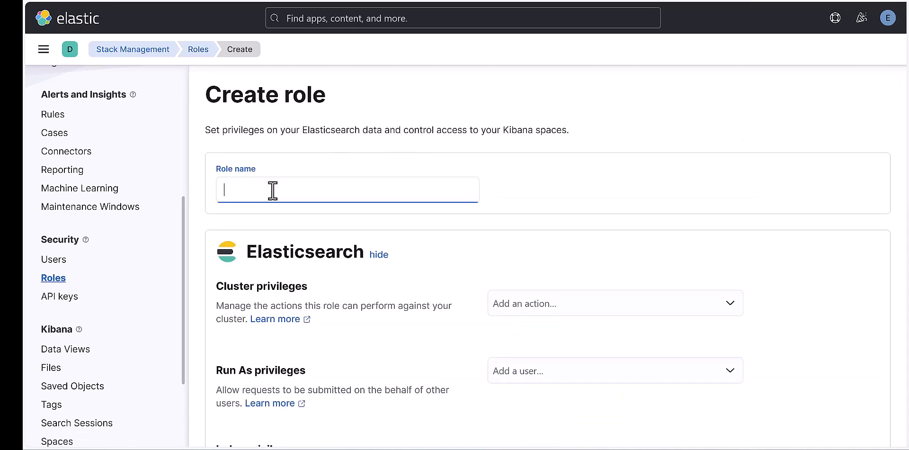
{"action": "left_click", "coordinate": [347, 189]}
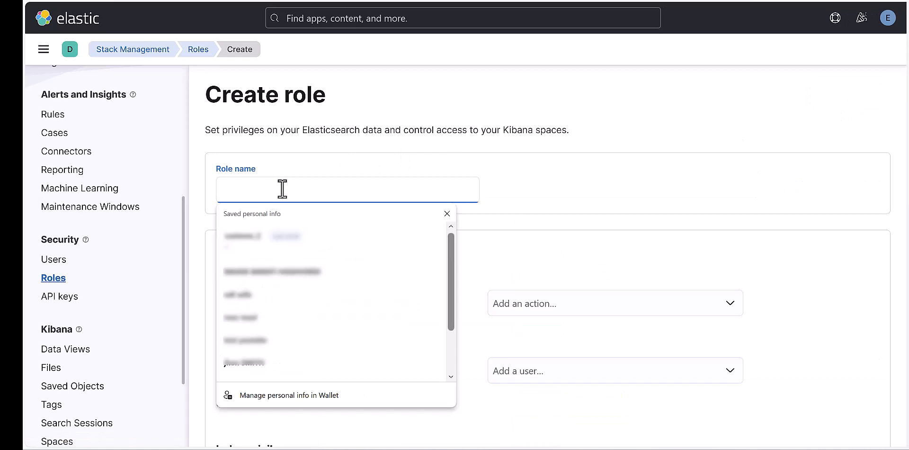
{"action": "type", "text": "test_4"}
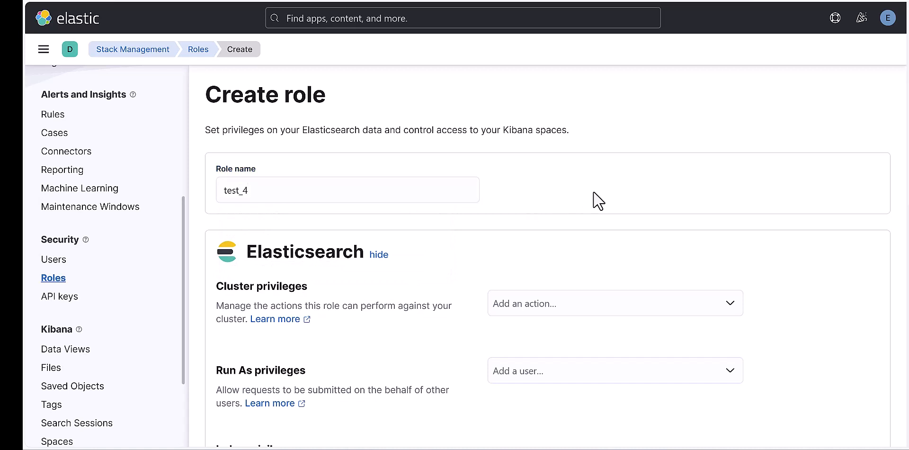
Grant the role the 'all' cluster privilege.
{"action": "scroll", "scroll_direction": "down", "scroll_amount": 3}
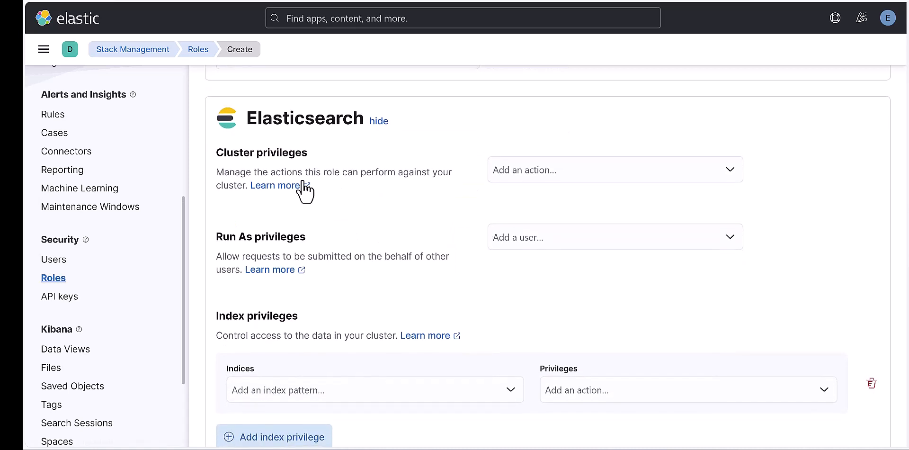
{"action": "mouse_move", "coordinate": [548, 194]}
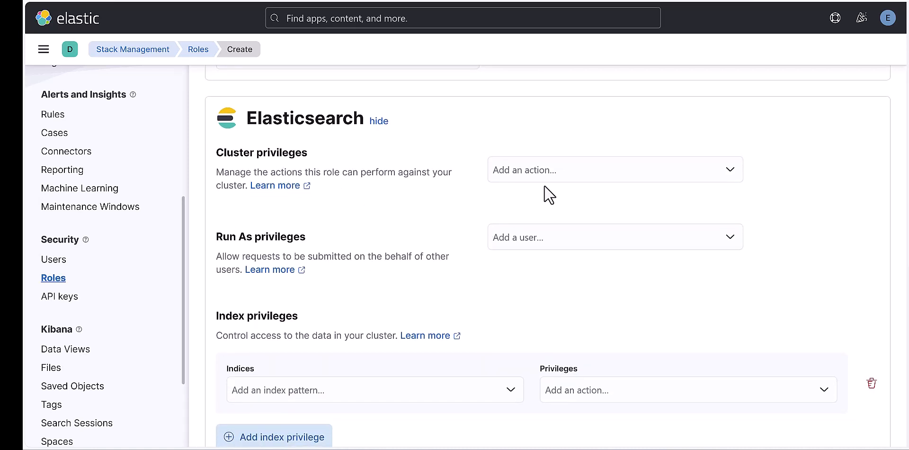
{"action": "left_click", "coordinate": [609, 169]}
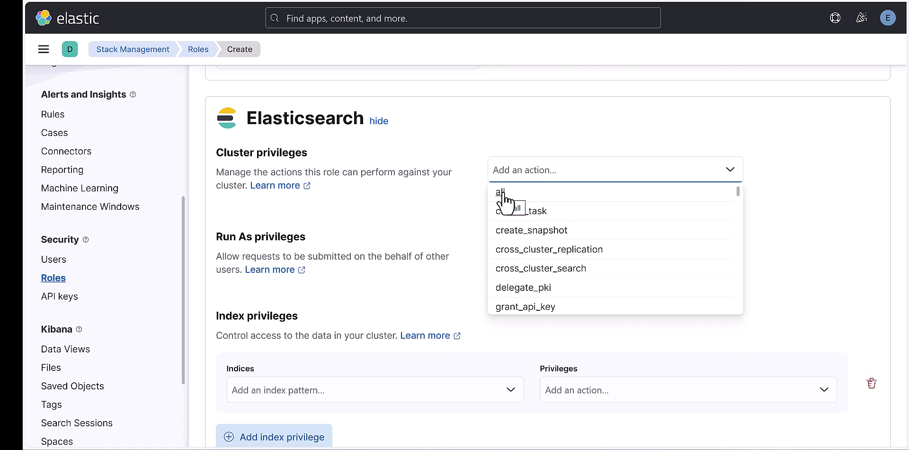
{"action": "mouse_move", "coordinate": [353, 201]}
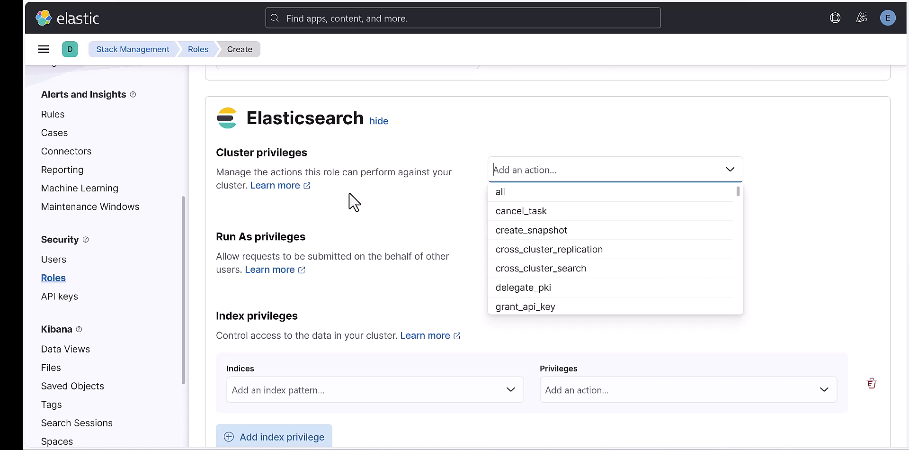
{"action": "mouse_move", "coordinate": [504, 200]}
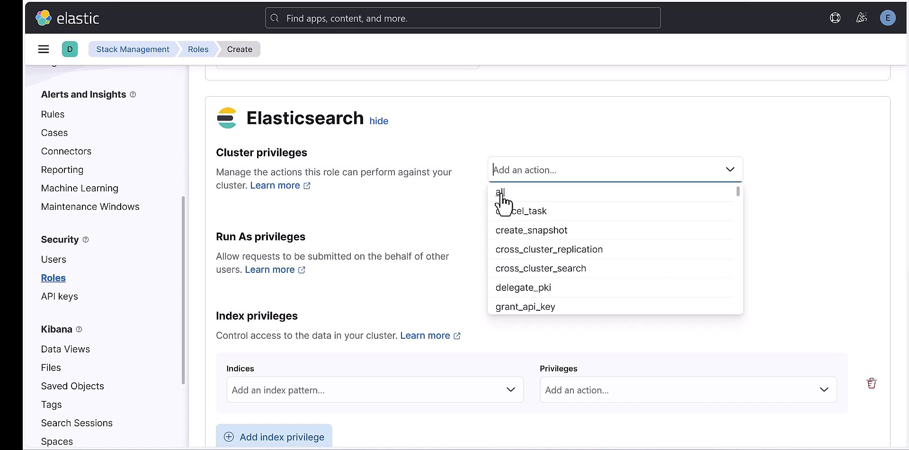
{"action": "left_click", "coordinate": [500, 192]}
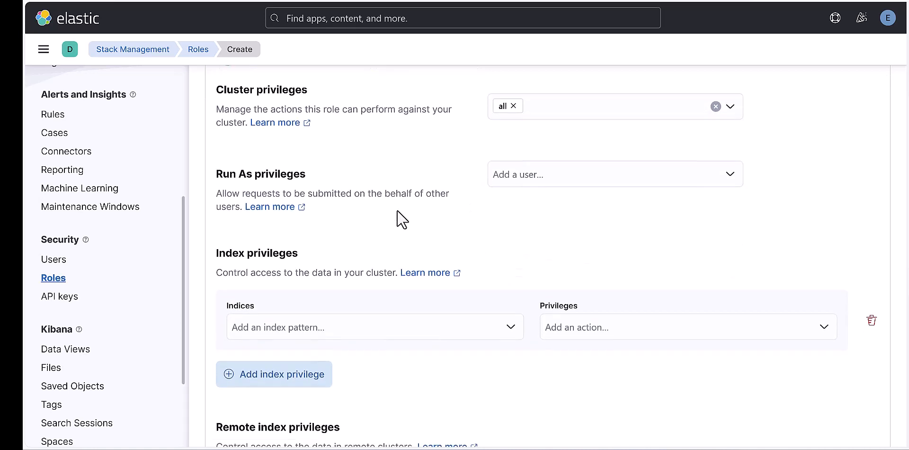
{"action": "scroll", "scroll_direction": "down", "scroll_amount": 3}
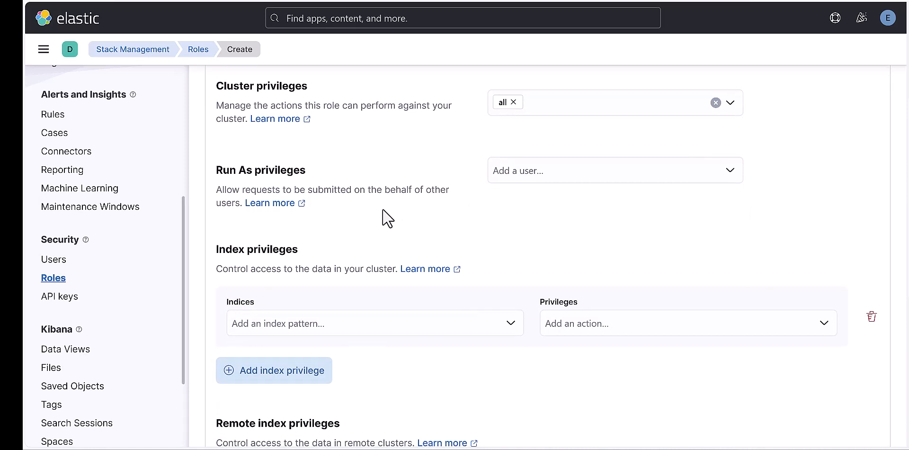
{"action": "scroll", "scroll_direction": "down", "scroll_amount": 3}
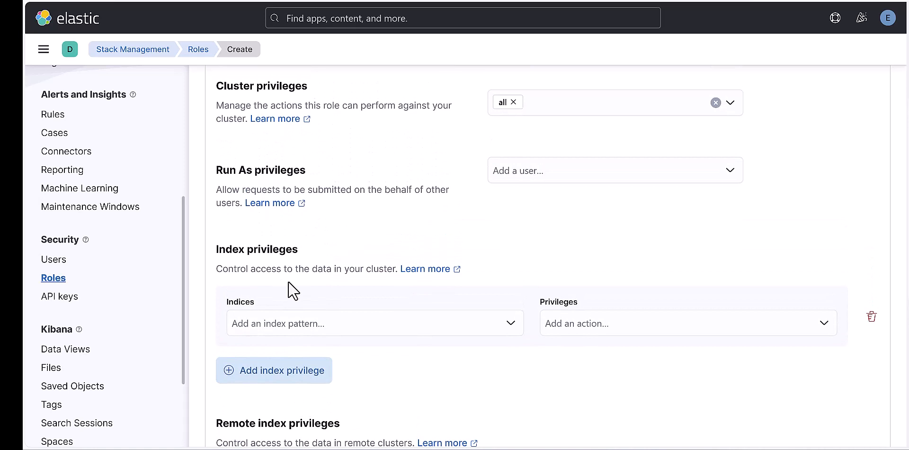
Set the index privilege row to indices '*' with the 'all' privilege.
{"action": "left_click", "coordinate": [375, 323]}
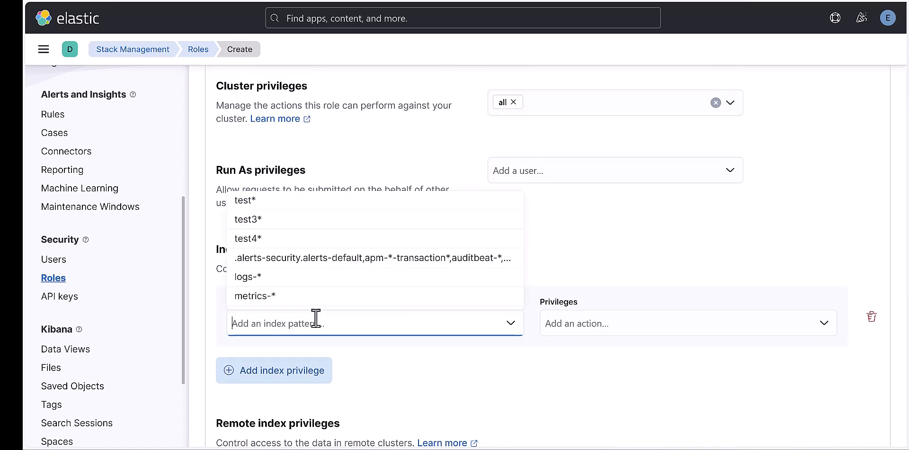
{"action": "type", "text": "*"}
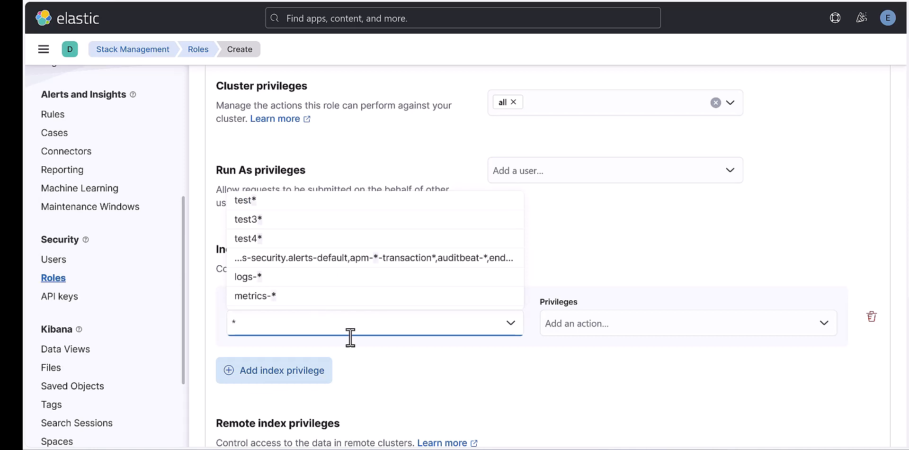
{"action": "left_click", "coordinate": [234, 323]}
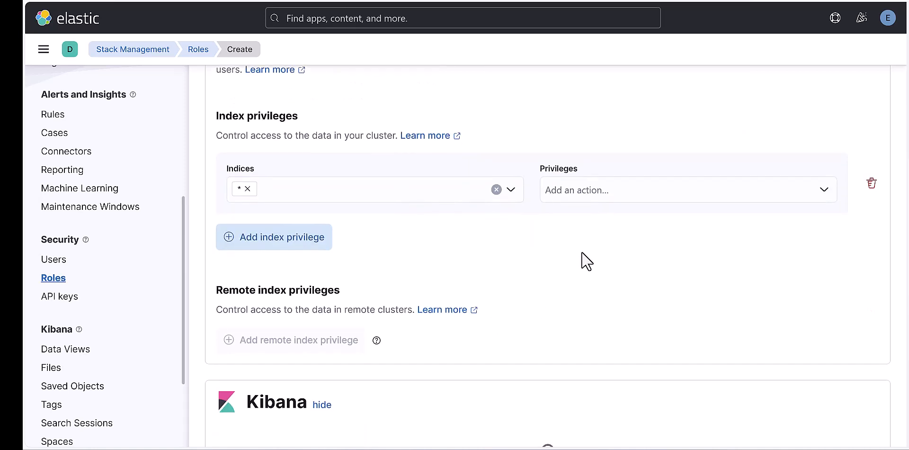
{"action": "left_click", "coordinate": [684, 189]}
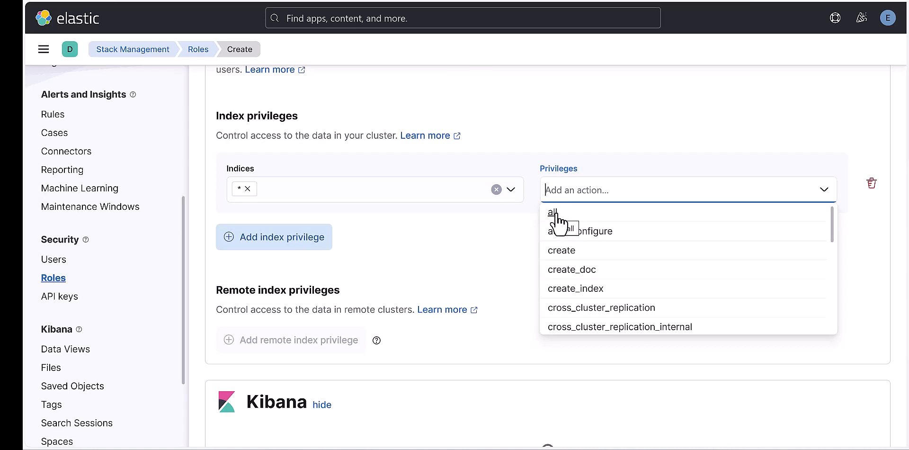
{"action": "mouse_move", "coordinate": [559, 259]}
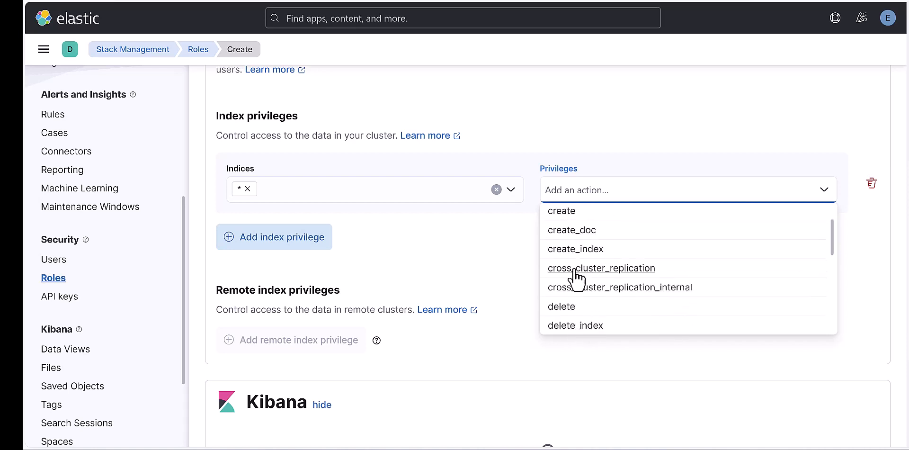
{"action": "mouse_move", "coordinate": [565, 191]}
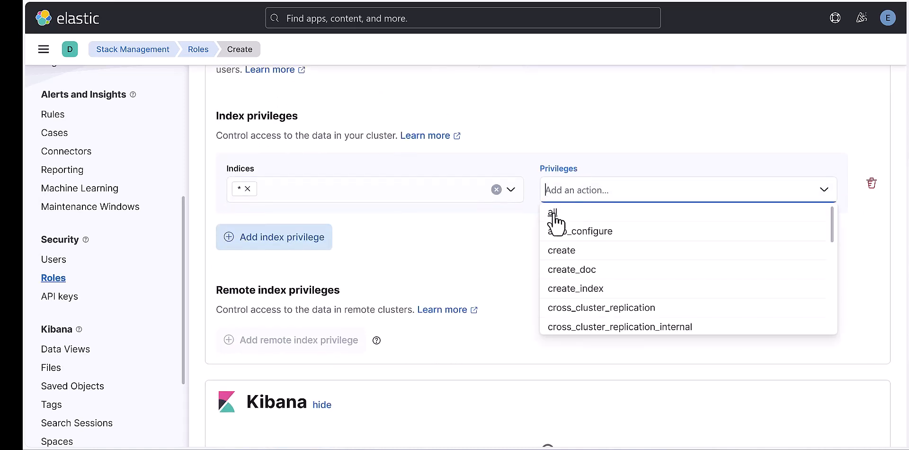
{"action": "left_click", "coordinate": [552, 212]}
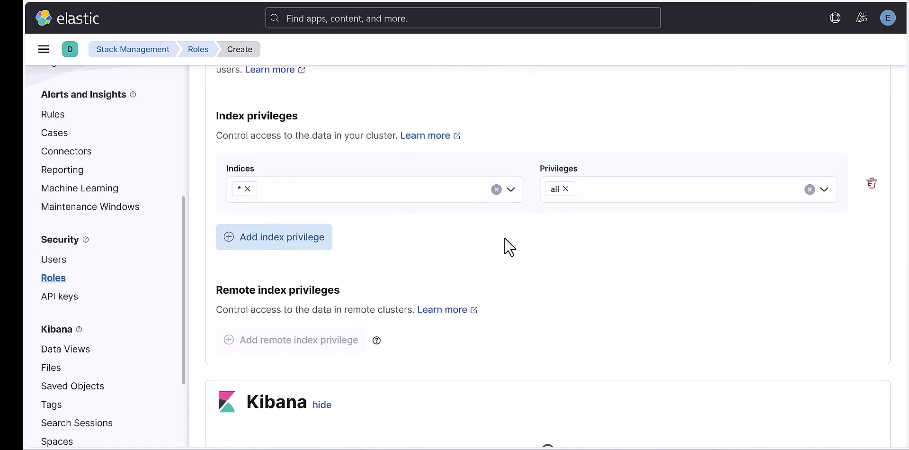
{"action": "scroll", "scroll_direction": "down", "scroll_amount": 3}
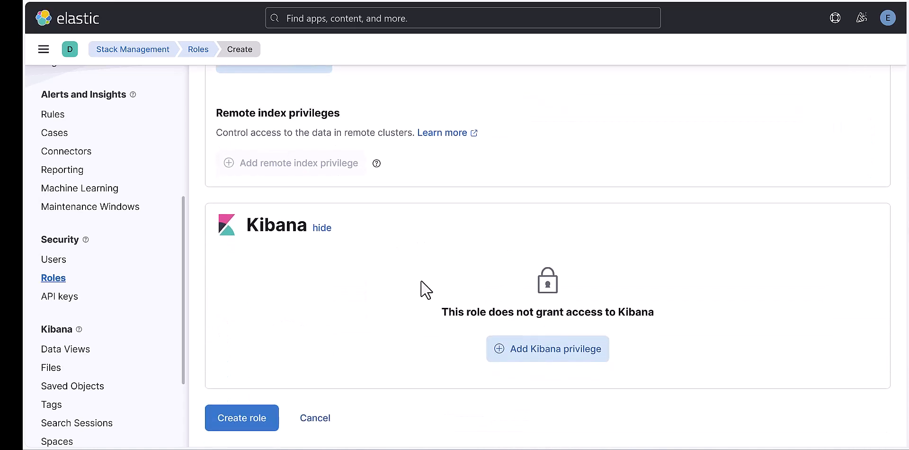
{"action": "mouse_move", "coordinate": [547, 348]}
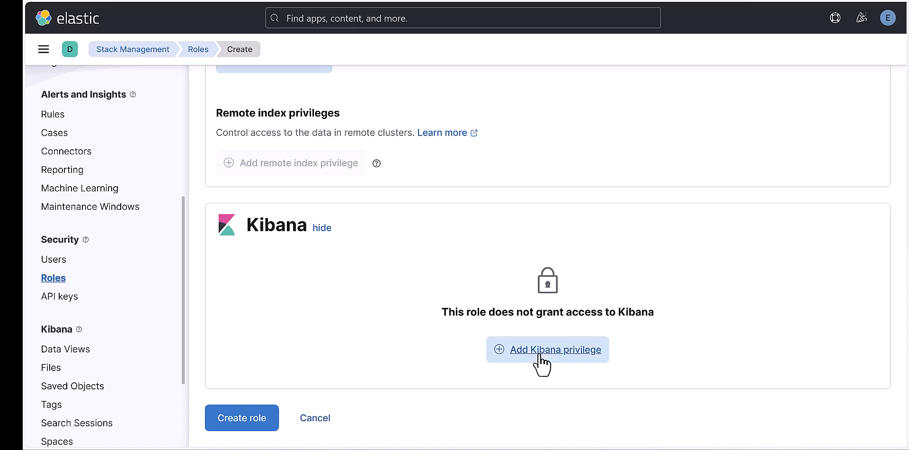
Add a Kibana privilege scoped to '* All Spaces'.
{"action": "left_click", "coordinate": [556, 349]}
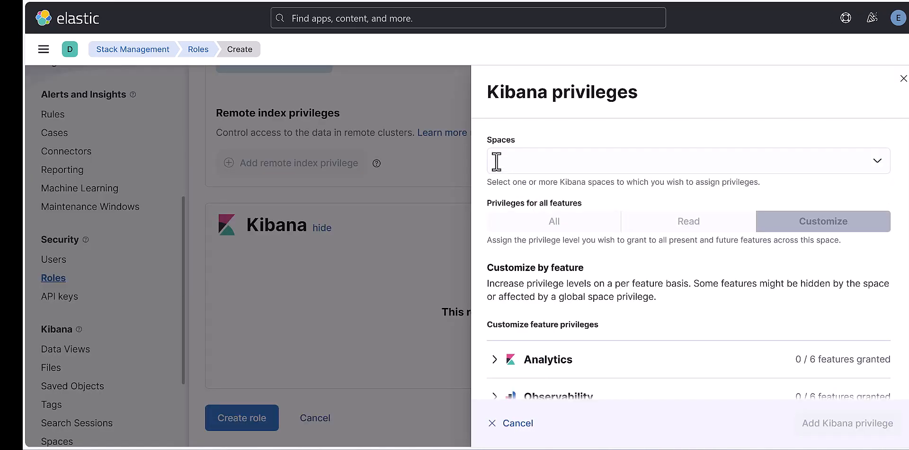
{"action": "left_click", "coordinate": [684, 161]}
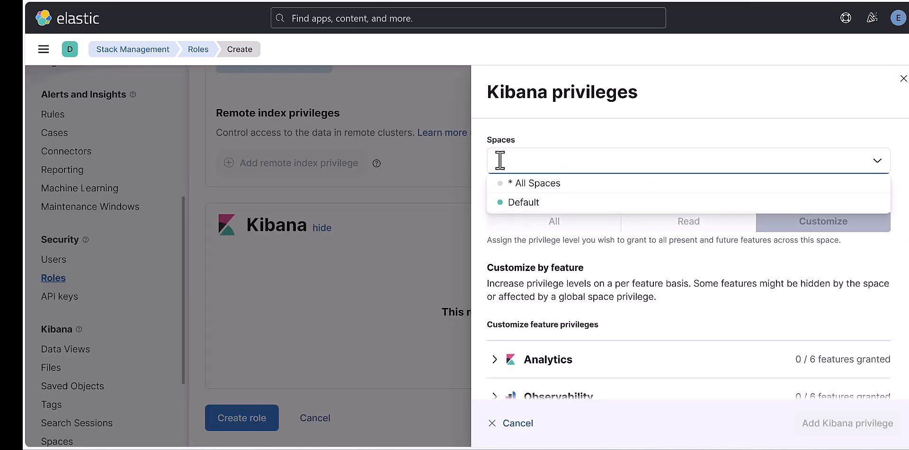
{"action": "left_click", "coordinate": [534, 183]}
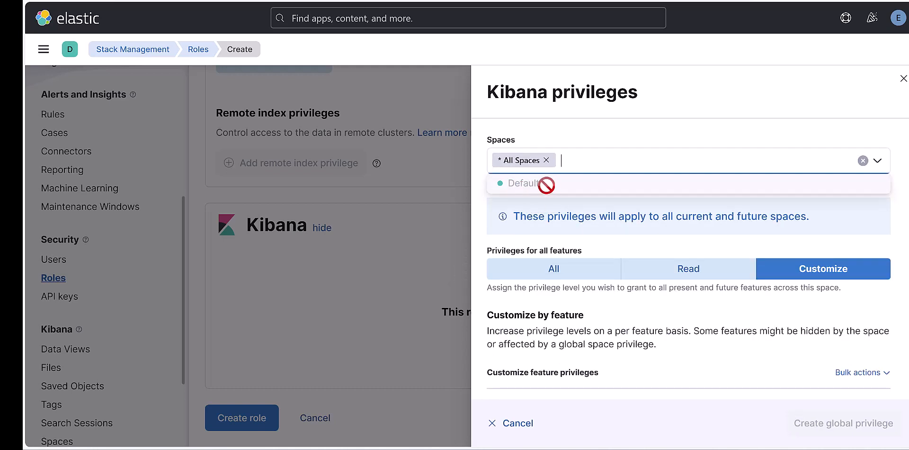
{"action": "scroll", "scroll_direction": "down", "scroll_amount": 3}
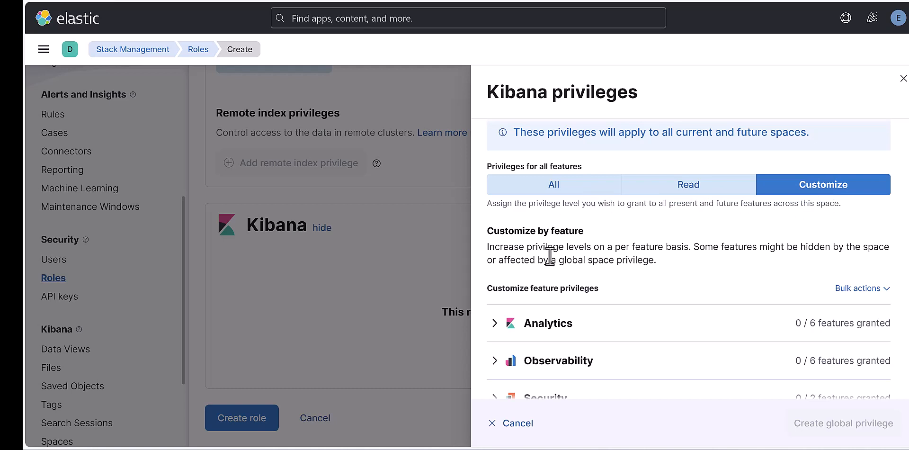
Expand Analytics and toggle Discover through Read, All, then None.
{"action": "scroll", "scroll_direction": "down", "scroll_amount": 3}
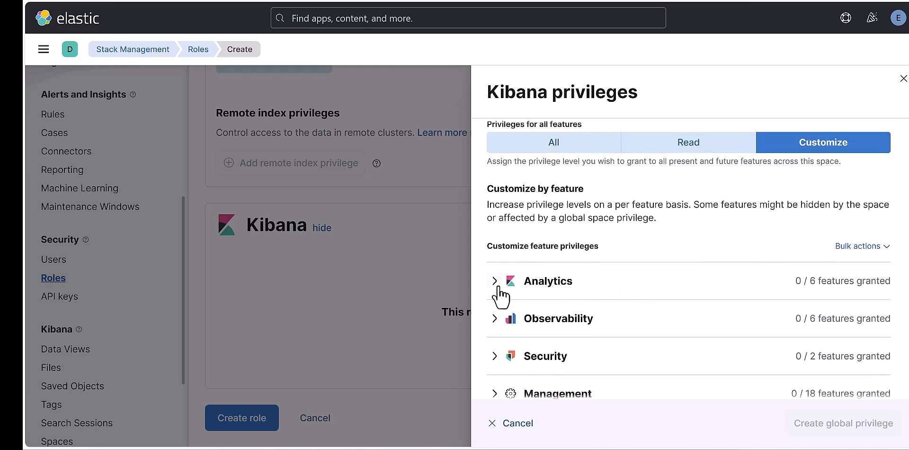
{"action": "left_click", "coordinate": [496, 281]}
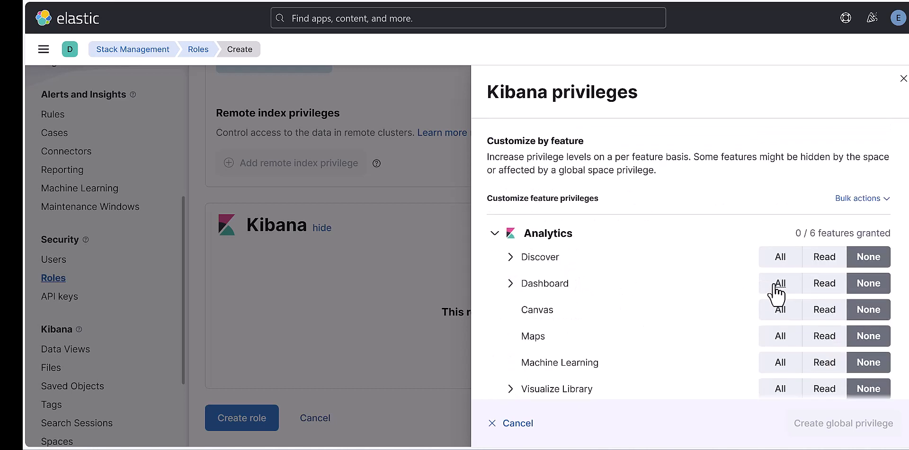
{"action": "mouse_move", "coordinate": [539, 256]}
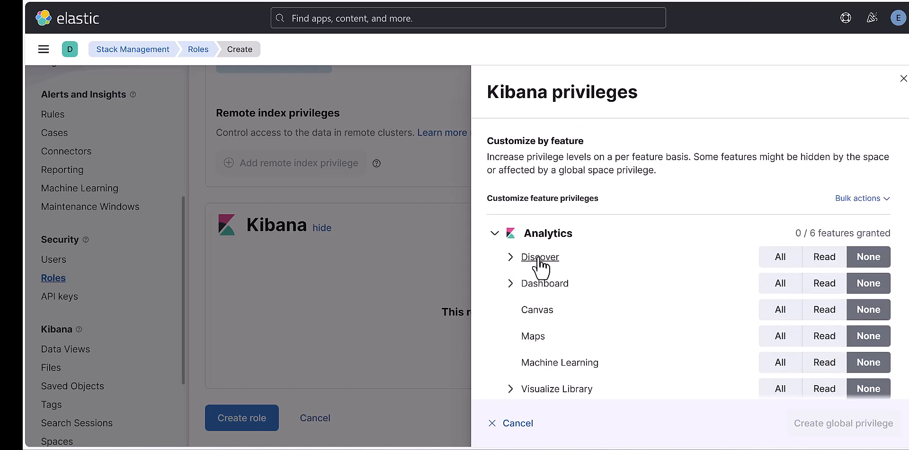
{"action": "mouse_move", "coordinate": [575, 295]}
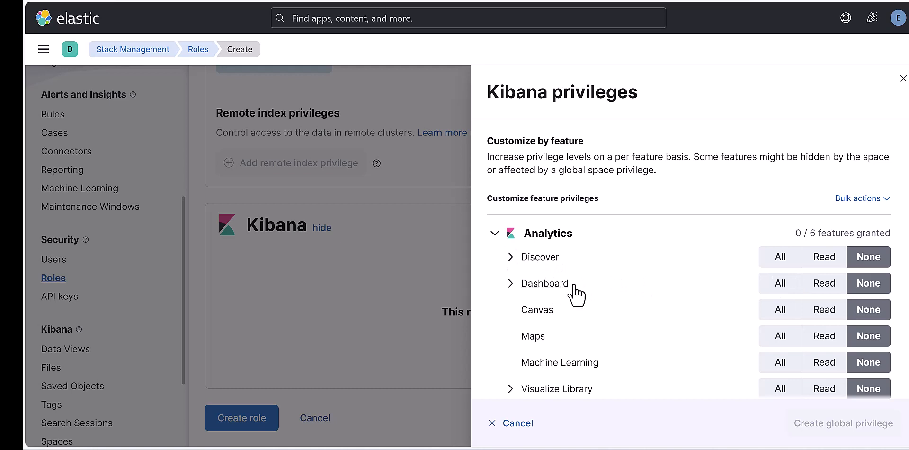
{"action": "scroll", "scroll_direction": "down", "scroll_amount": 3}
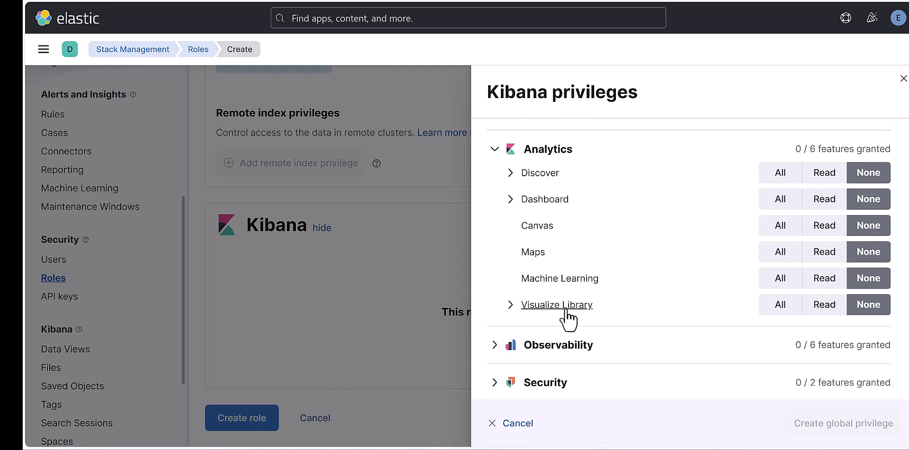
{"action": "mouse_move", "coordinate": [612, 296]}
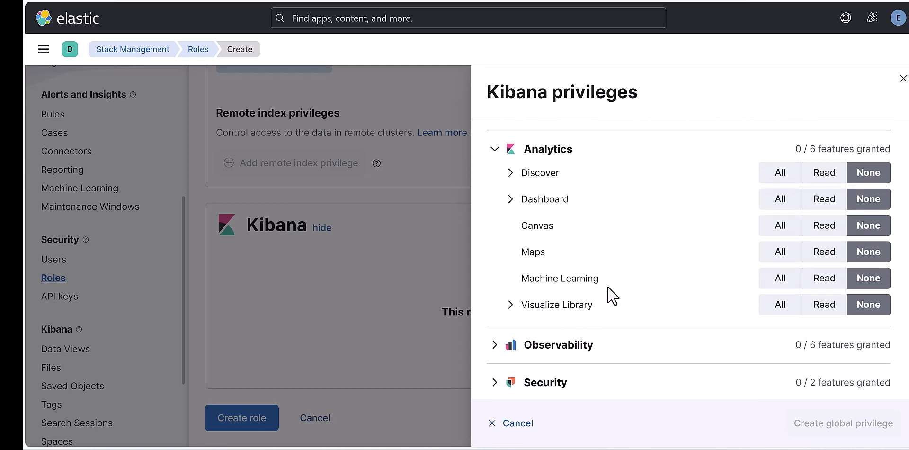
{"action": "left_click", "coordinate": [824, 215]}
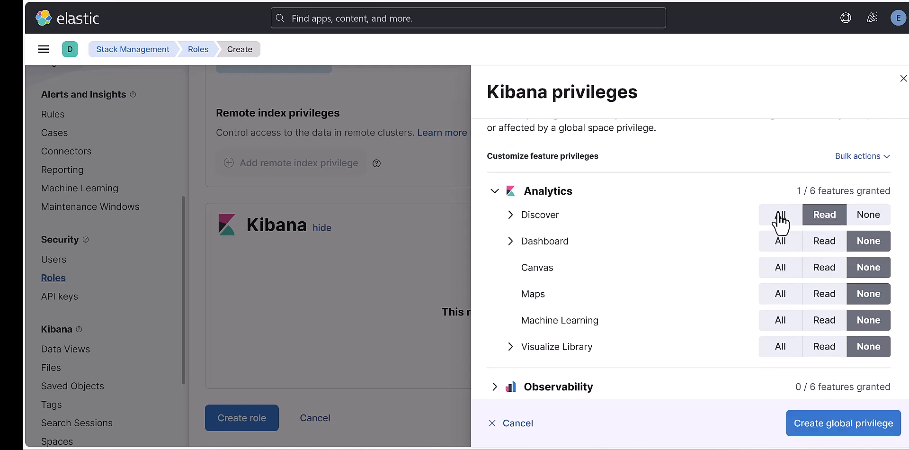
{"action": "left_click", "coordinate": [780, 215]}
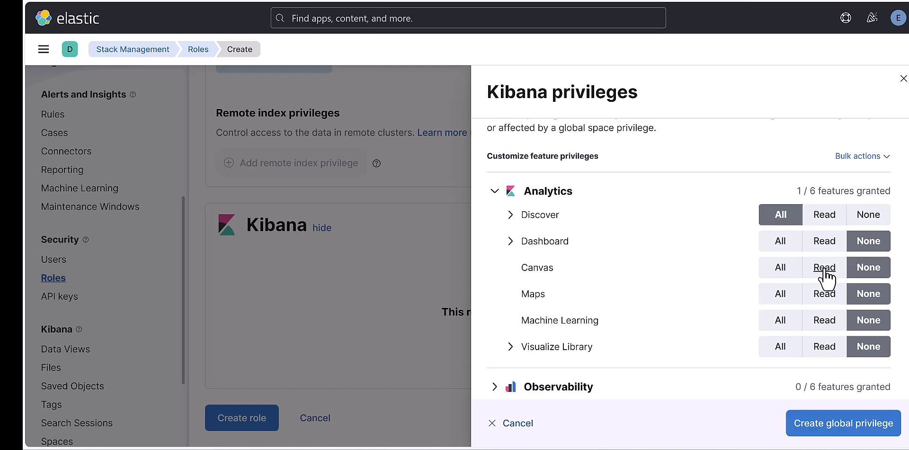
{"action": "left_click", "coordinate": [868, 215]}
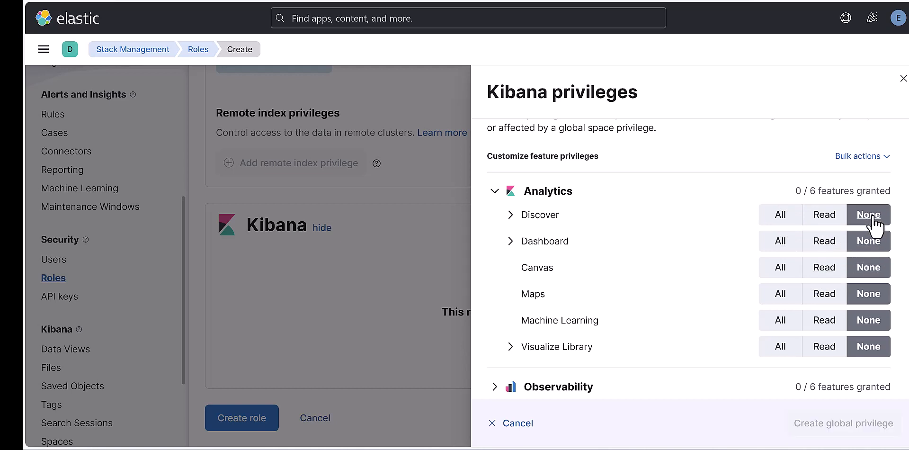
{"action": "mouse_move", "coordinate": [702, 226]}
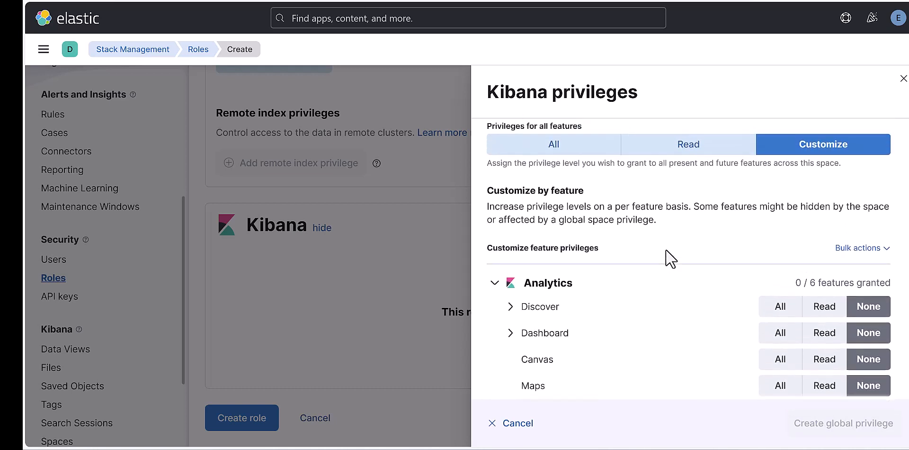
Select All for every feature and expand the Observability group.
{"action": "left_click", "coordinate": [553, 179]}
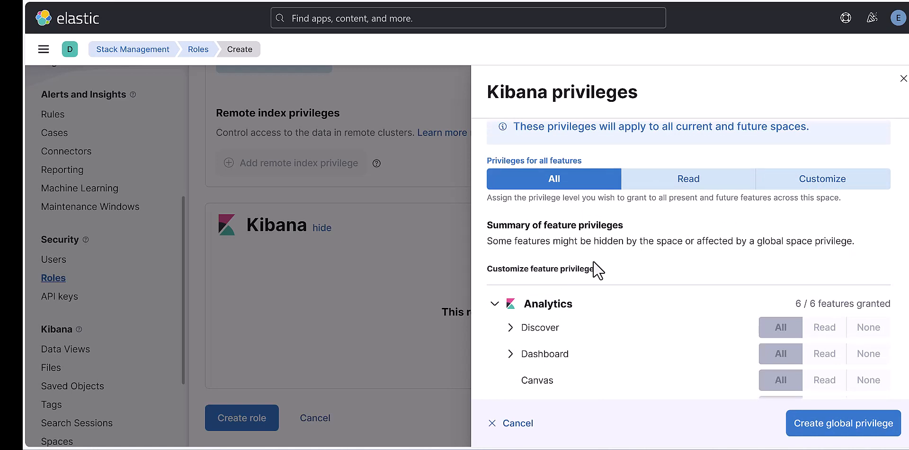
{"action": "scroll", "scroll_direction": "down", "scroll_amount": 3}
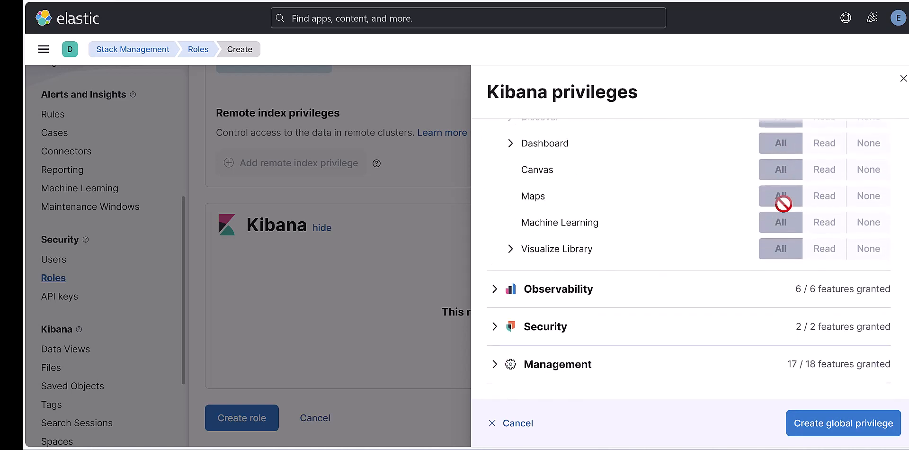
{"action": "left_click", "coordinate": [494, 289]}
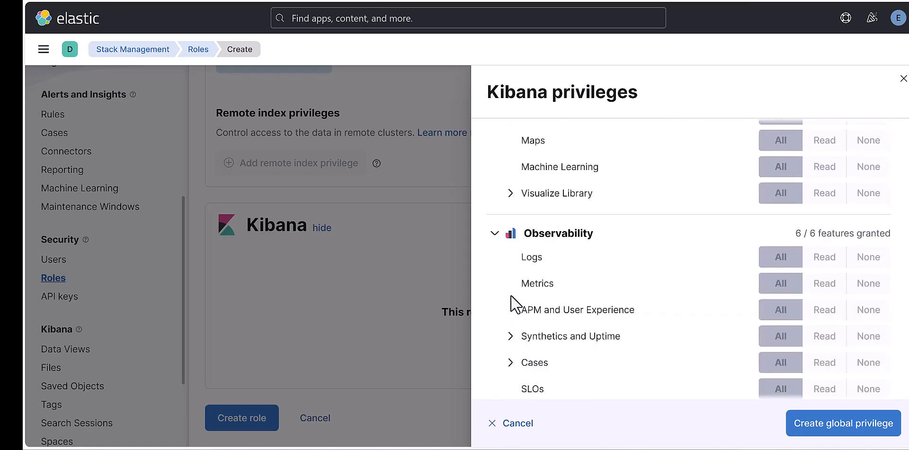
{"action": "scroll", "scroll_direction": "down", "scroll_amount": 3}
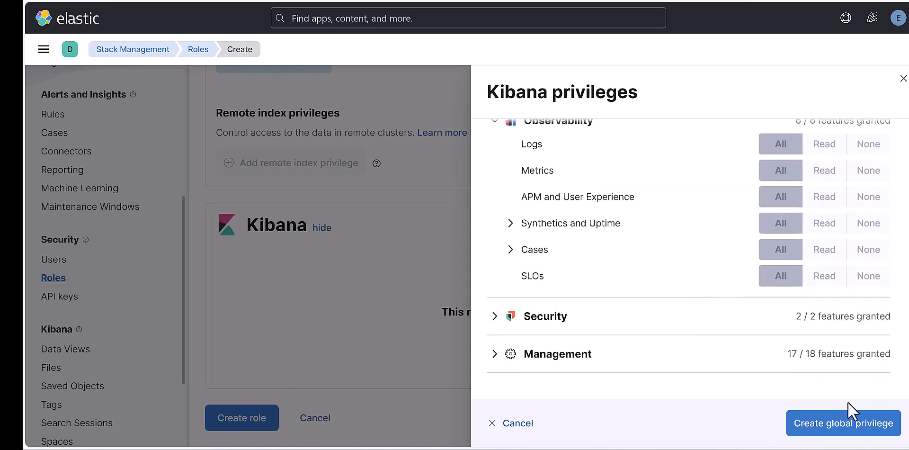
Create the all-spaces All global privilege and save role test_4.
{"action": "left_click", "coordinate": [843, 422]}
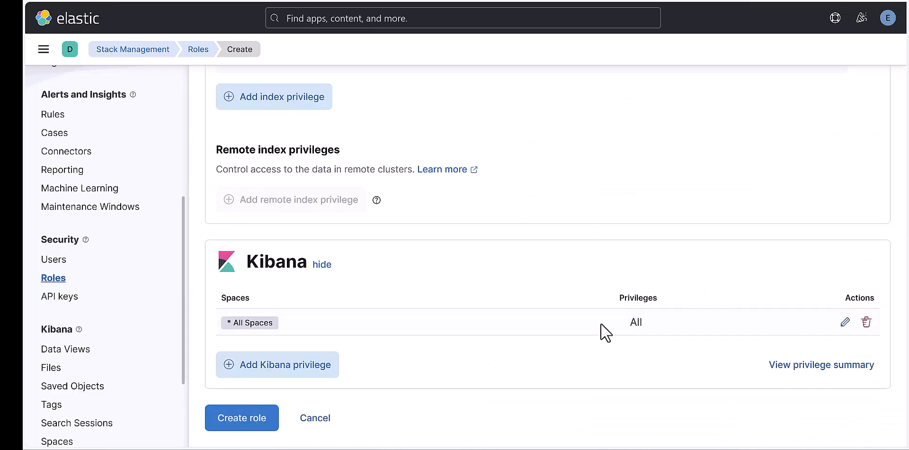
{"action": "mouse_move", "coordinate": [432, 282]}
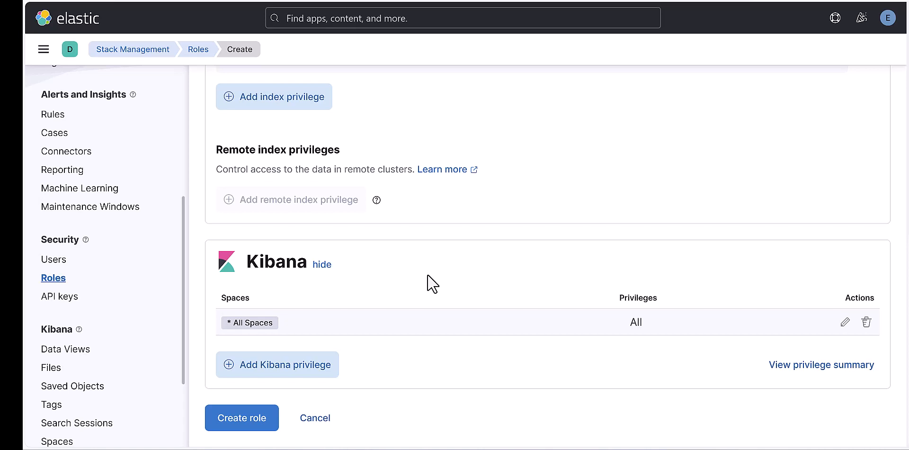
{"action": "mouse_move", "coordinate": [470, 285]}
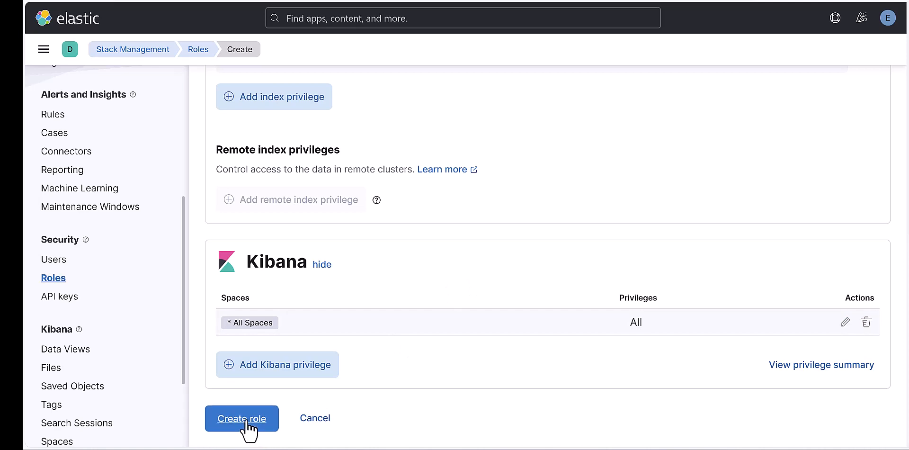
{"action": "left_click", "coordinate": [242, 418]}
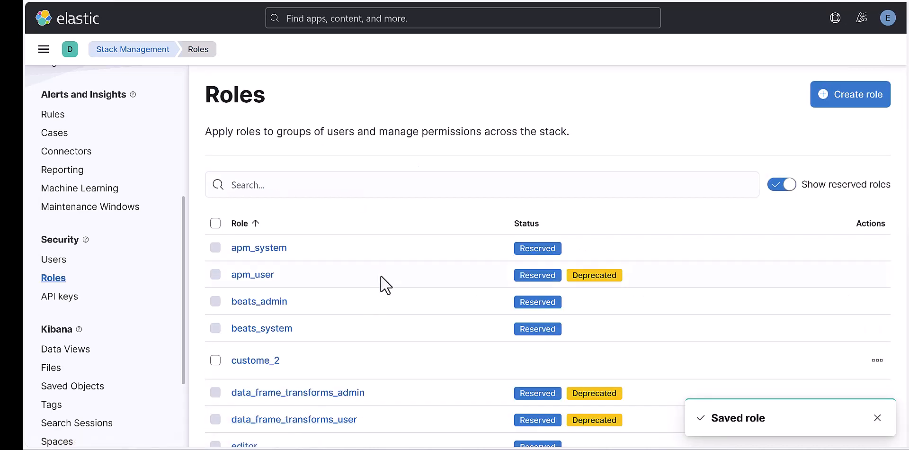
Scroll the Roles table and go to page 2 to find test_4.
{"action": "scroll", "scroll_direction": "down", "scroll_amount": 3}
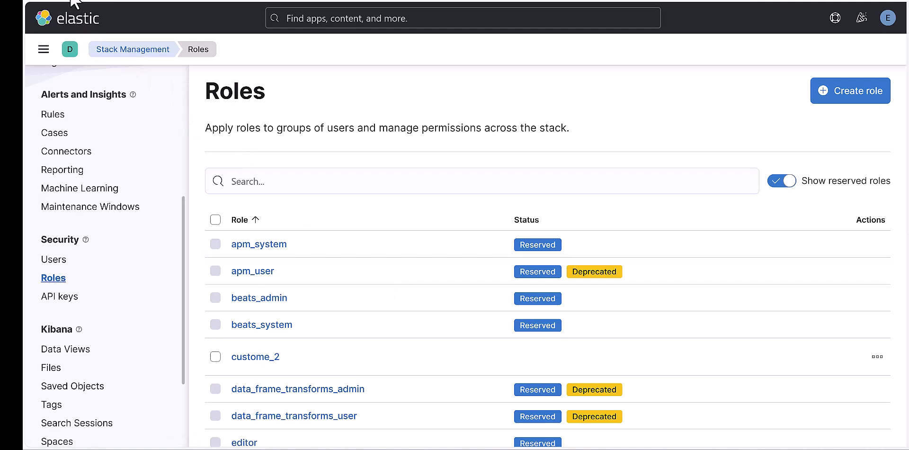
{"action": "mouse_move", "coordinate": [442, 270]}
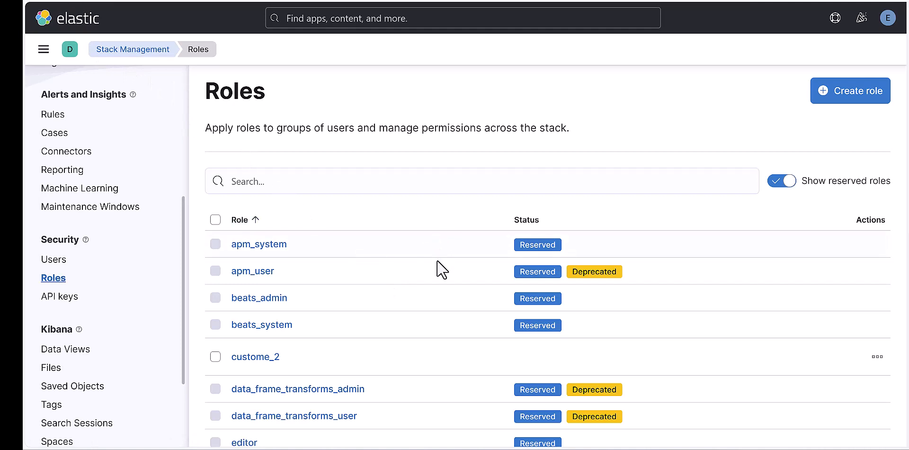
{"action": "scroll", "scroll_direction": "down", "scroll_amount": 3}
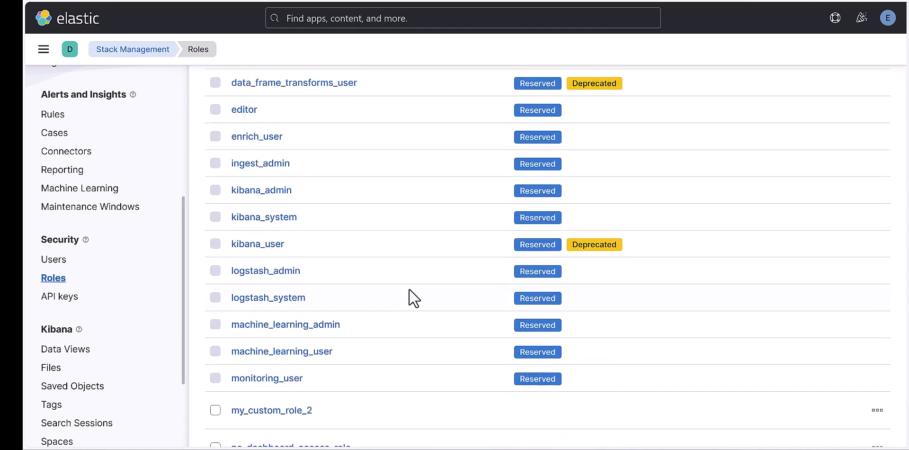
{"action": "scroll", "scroll_direction": "down", "scroll_amount": 3}
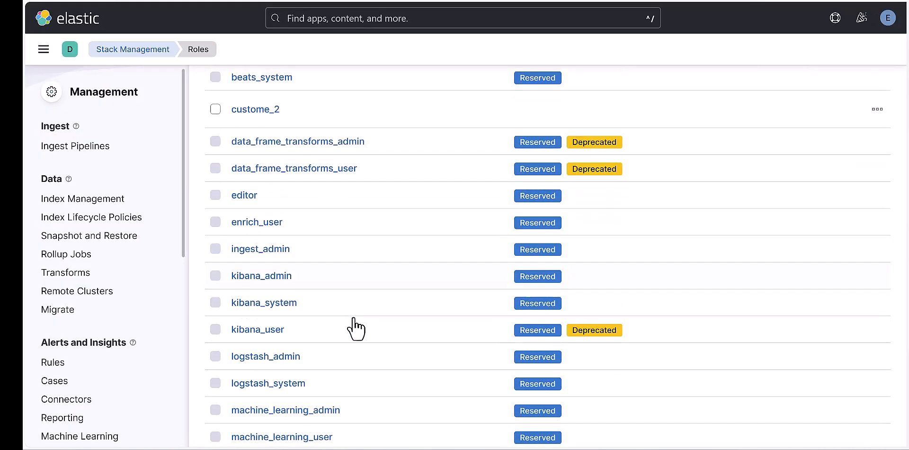
{"action": "scroll", "scroll_direction": "down", "scroll_amount": 3}
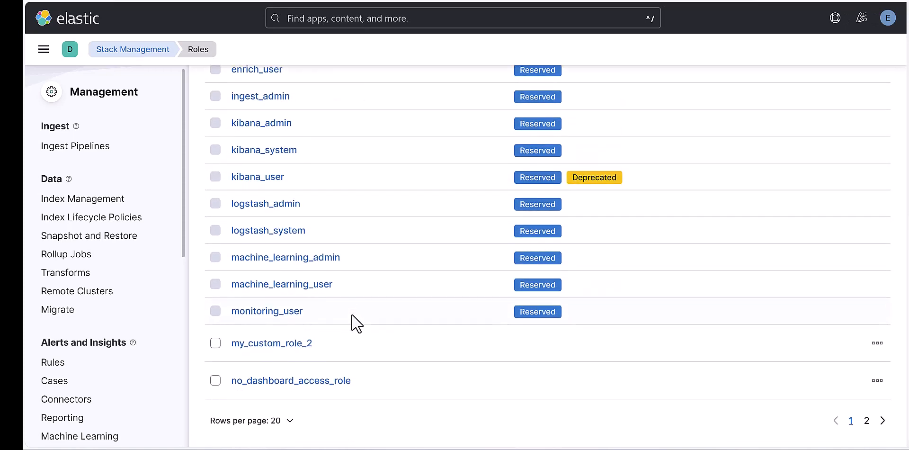
{"action": "mouse_move", "coordinate": [371, 399]}
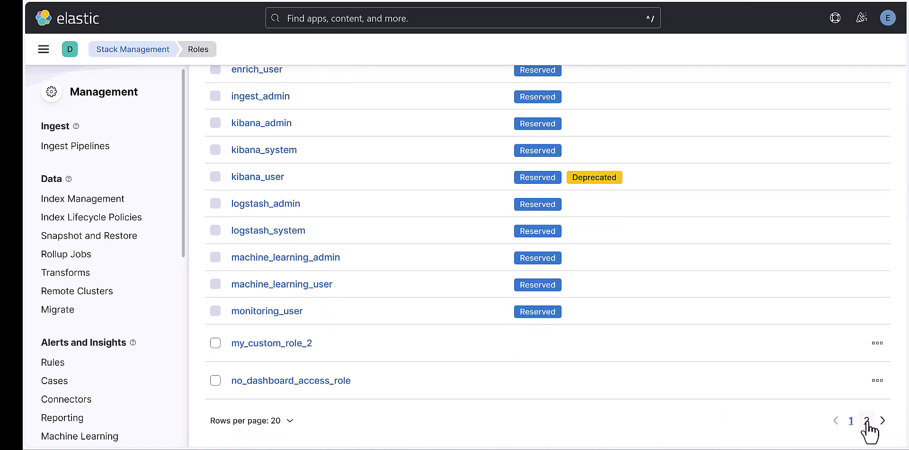
{"action": "left_click", "coordinate": [866, 421]}
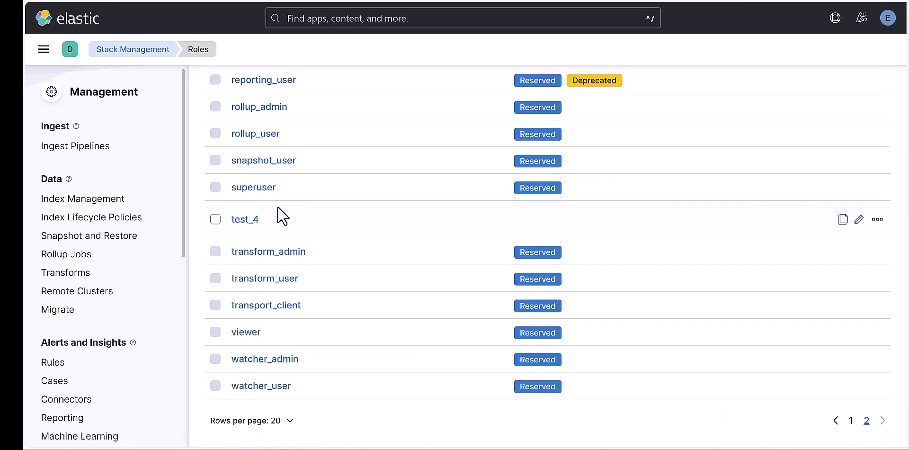
{"action": "mouse_move", "coordinate": [244, 219]}
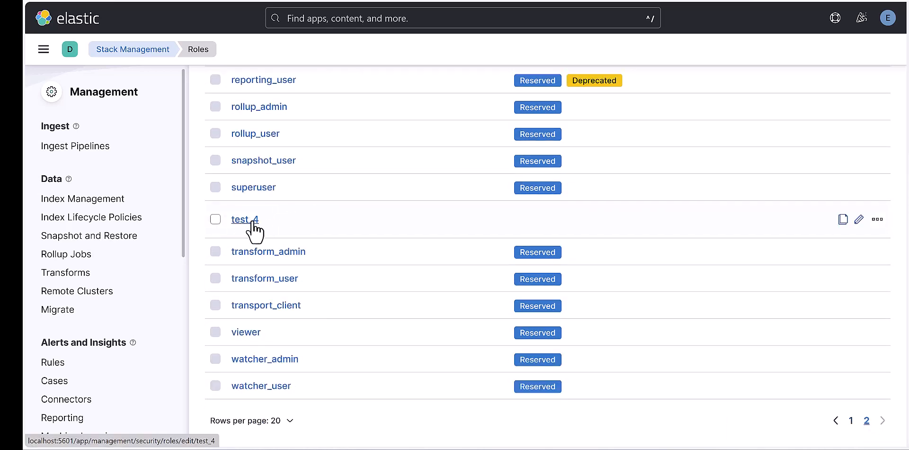
{"action": "scroll", "scroll_direction": "down", "scroll_amount": 3}
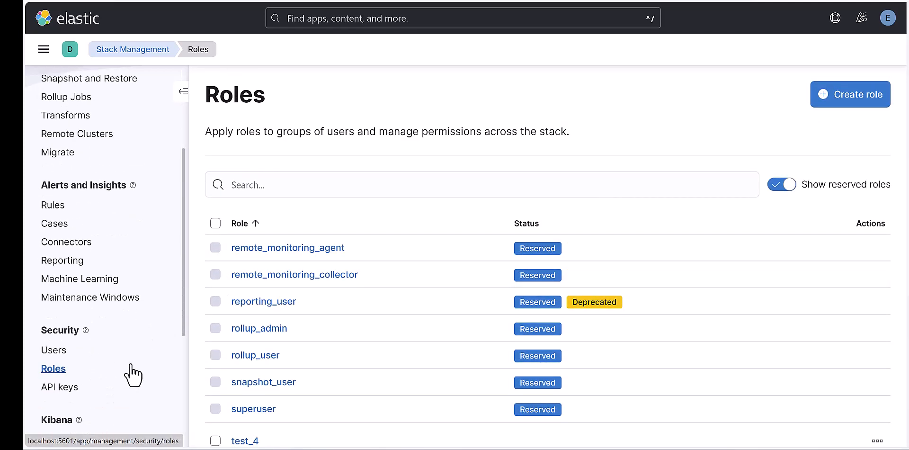
Start a new user with username hexas and enter a matching password and confirmation.
{"action": "left_click", "coordinate": [54, 349]}
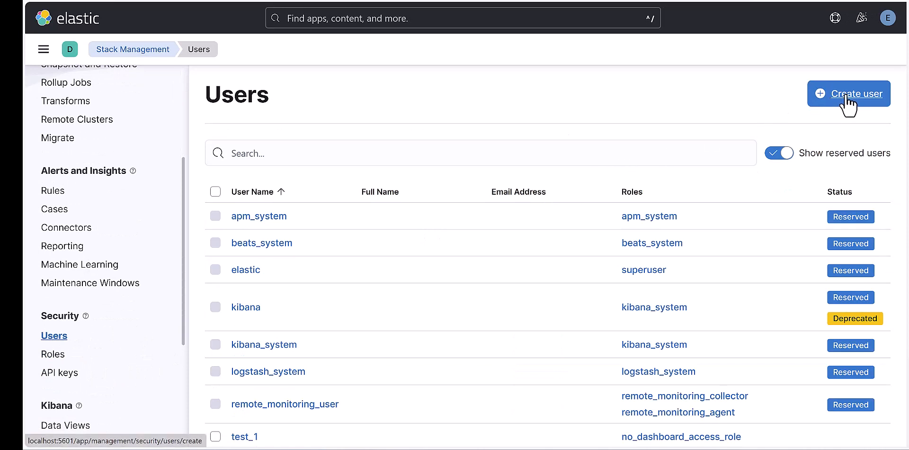
{"action": "left_click", "coordinate": [848, 93]}
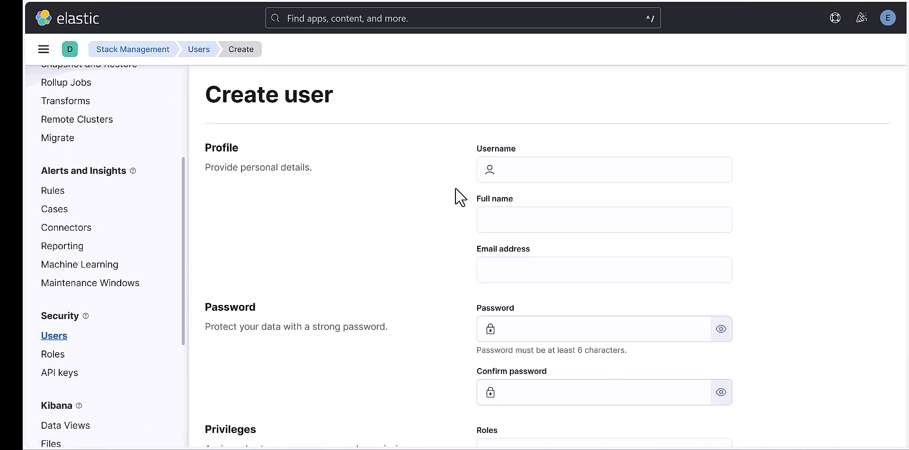
{"action": "left_click", "coordinate": [603, 169]}
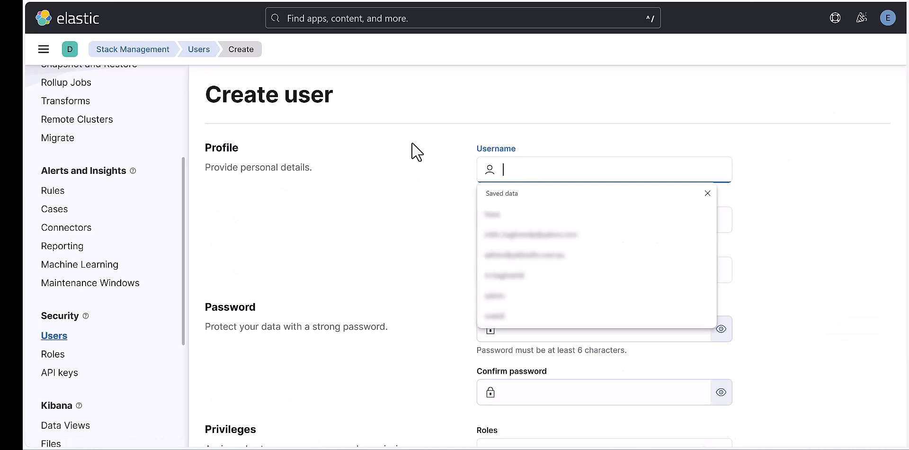
{"action": "type", "text": "hexa"}
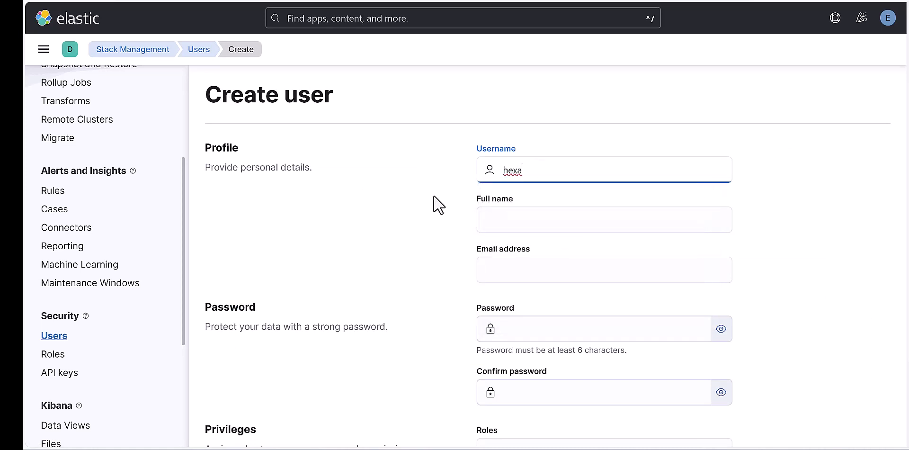
{"action": "type", "text": "d"}
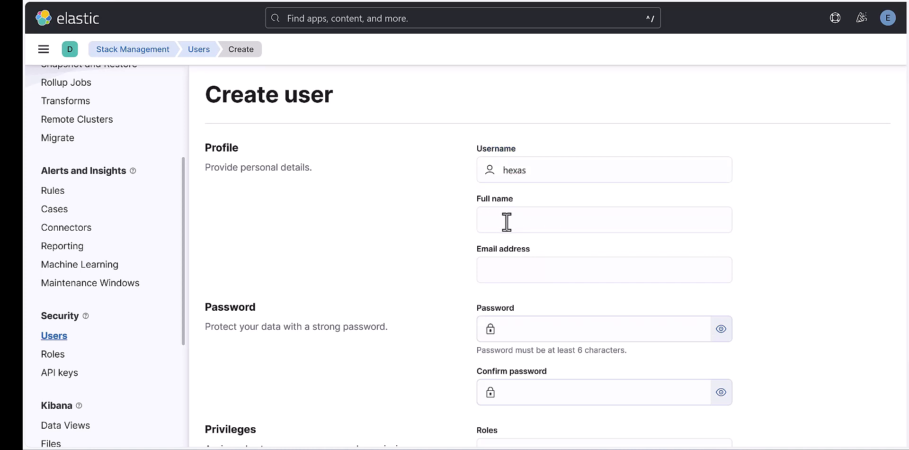
{"action": "mouse_move", "coordinate": [509, 269]}
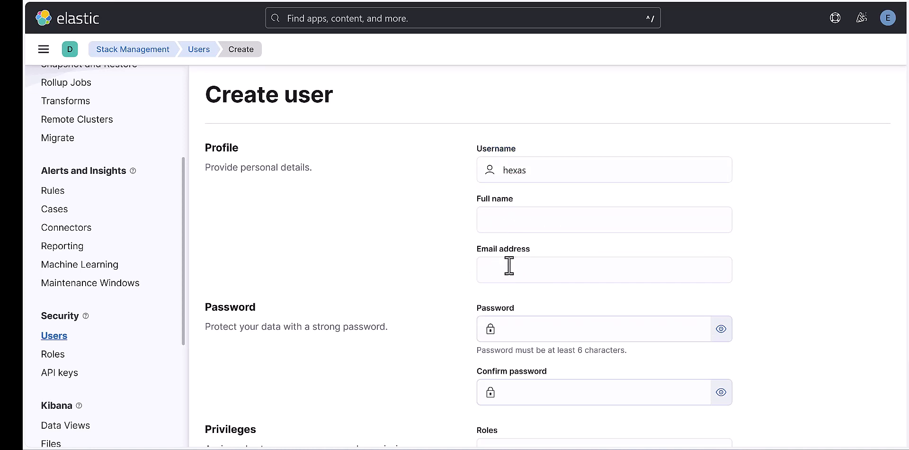
{"action": "scroll", "scroll_direction": "down", "scroll_amount": 3}
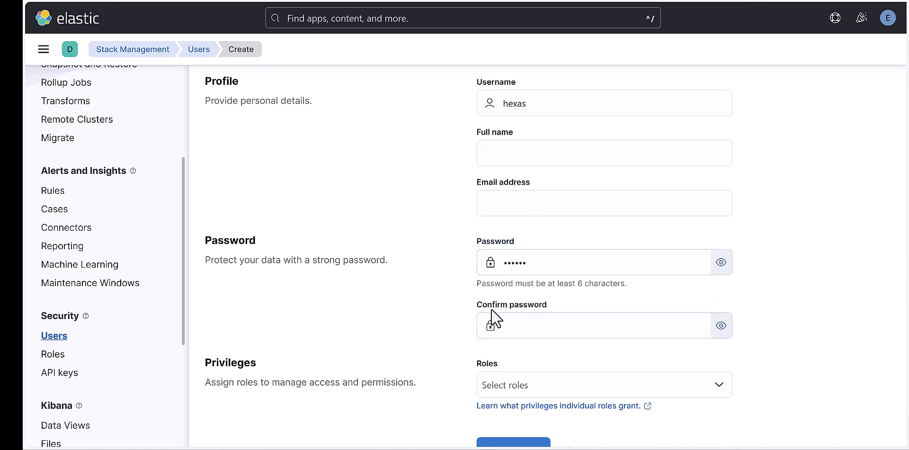
{"action": "left_click", "coordinate": [592, 326]}
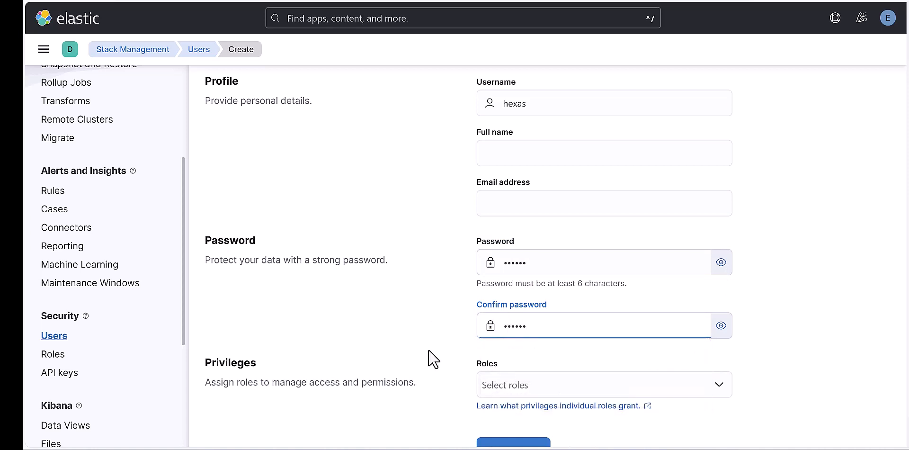
{"action": "scroll", "scroll_direction": "down", "scroll_amount": 3}
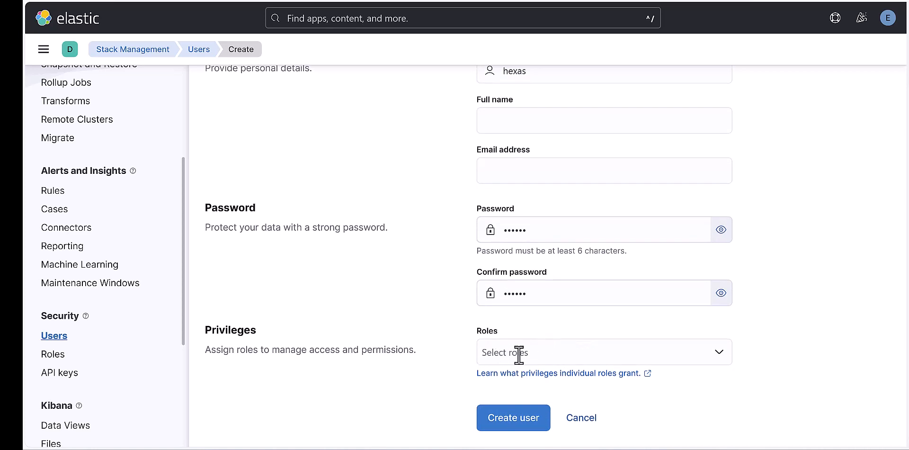
Assign role test_4 to hexas, save the user, and log out of elastic.
{"action": "left_click", "coordinate": [602, 352]}
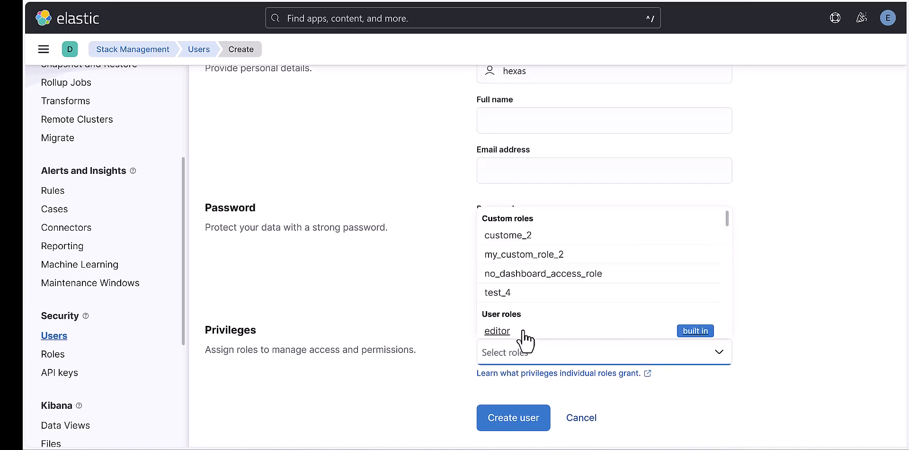
{"action": "left_click", "coordinate": [497, 292]}
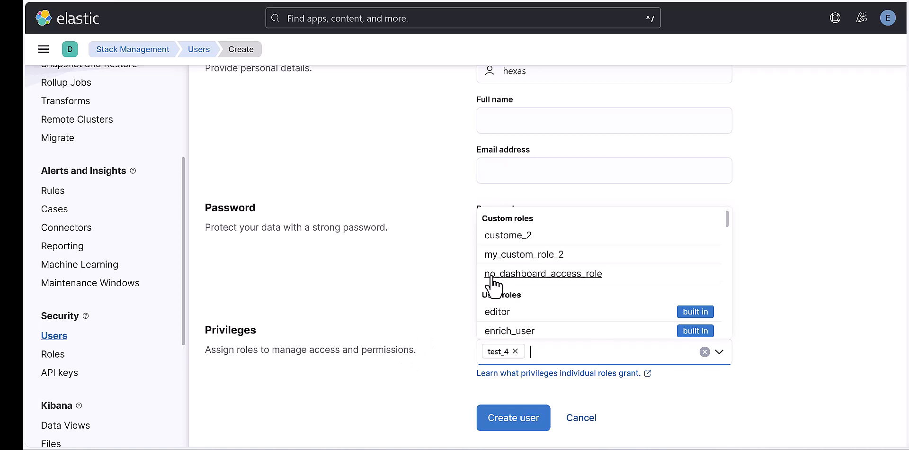
{"action": "mouse_move", "coordinate": [429, 376]}
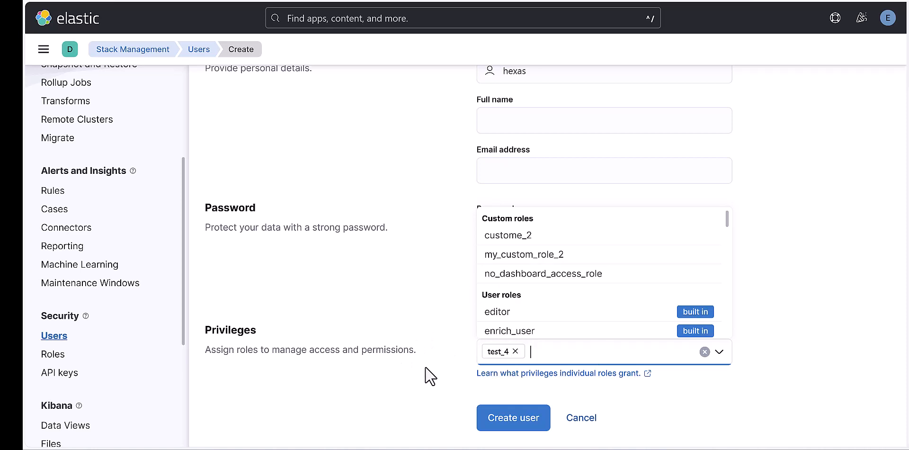
{"action": "mouse_move", "coordinate": [413, 367]}
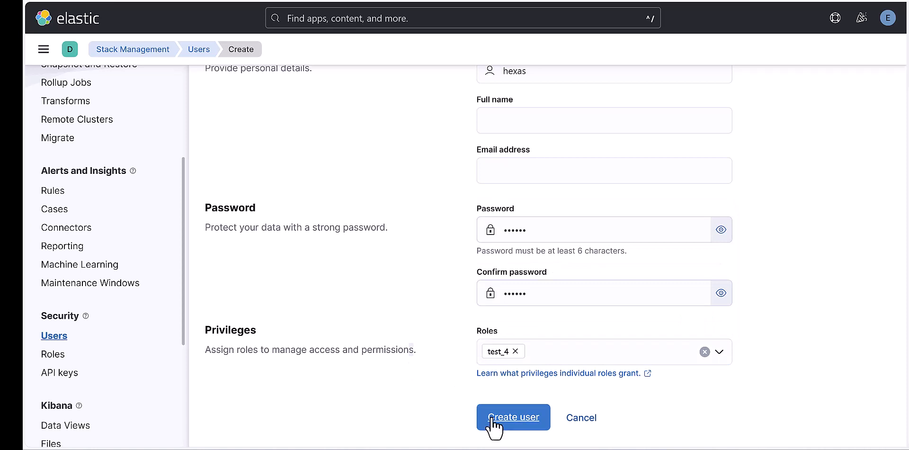
{"action": "left_click", "coordinate": [513, 416]}
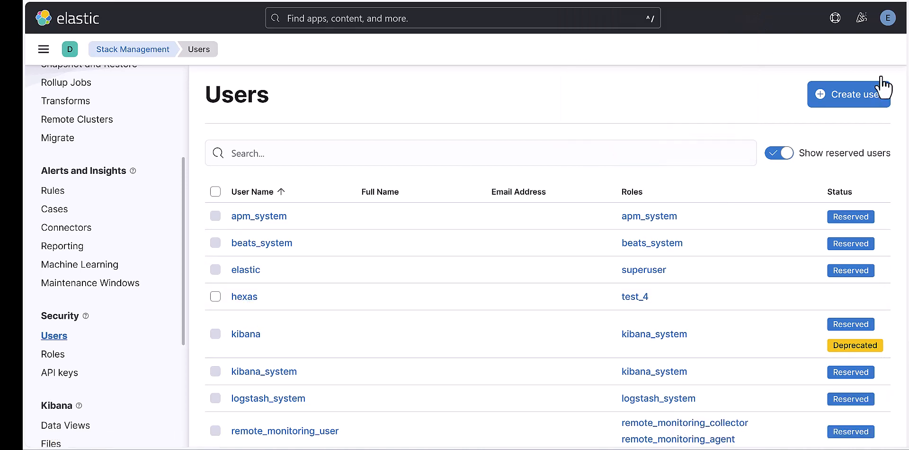
{"action": "left_click", "coordinate": [888, 18]}
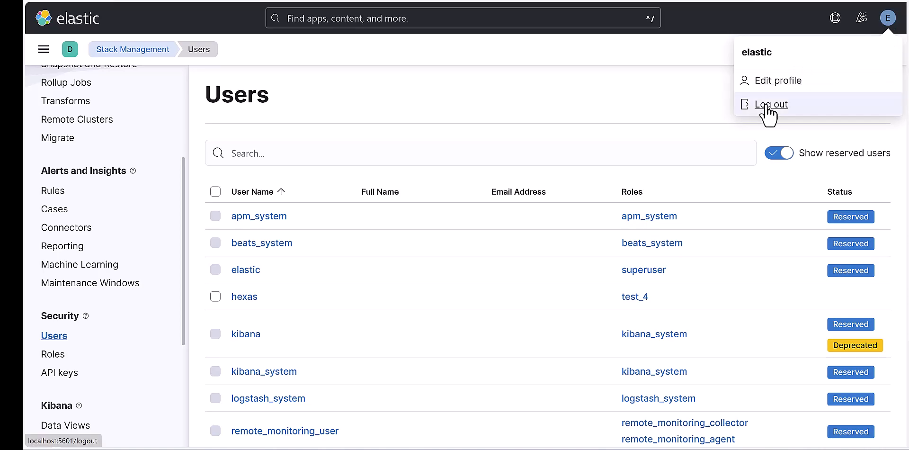
{"action": "left_click", "coordinate": [771, 104]}
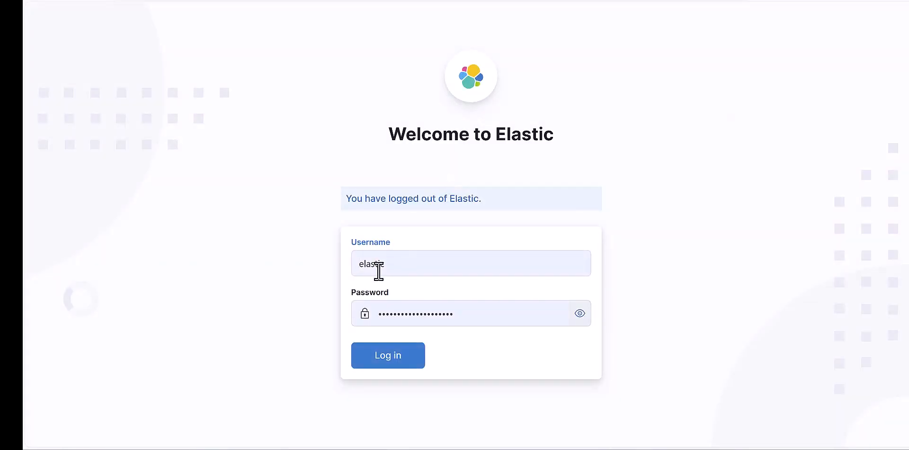
Log in to Kibana as hexas and dismiss Edge's save-password offer.
{"action": "type", "text": "hex"}
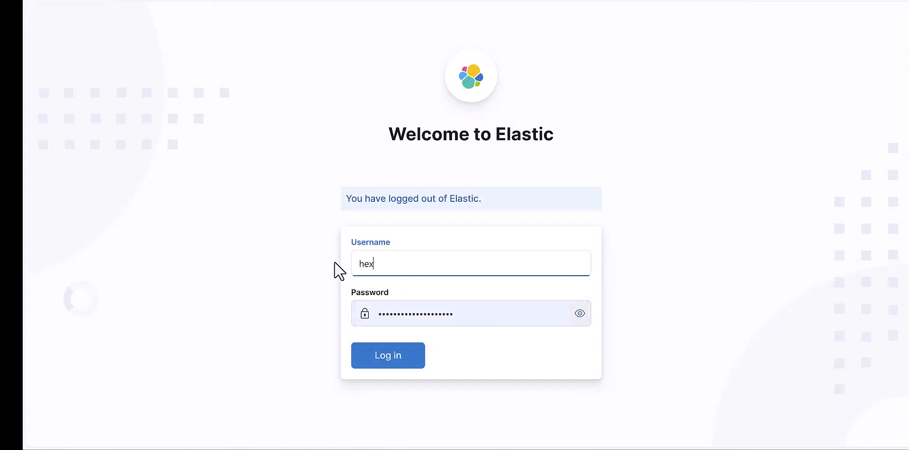
{"action": "type", "text": "as"}
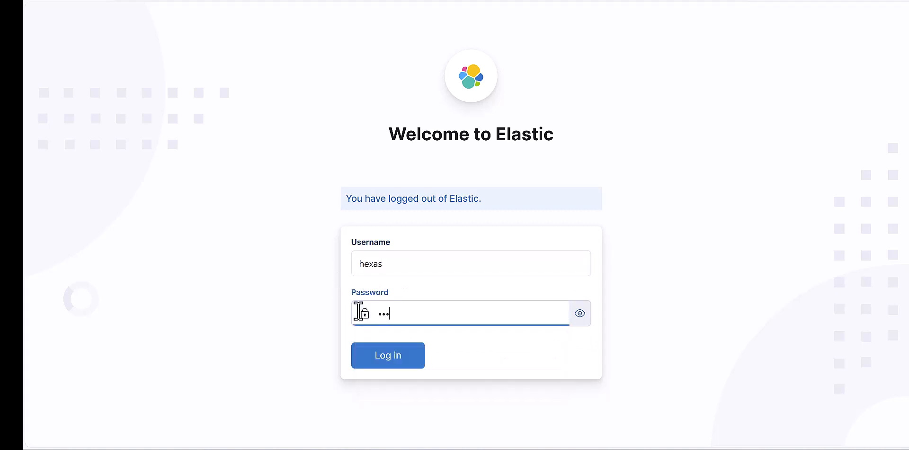
{"action": "left_click", "coordinate": [387, 354]}
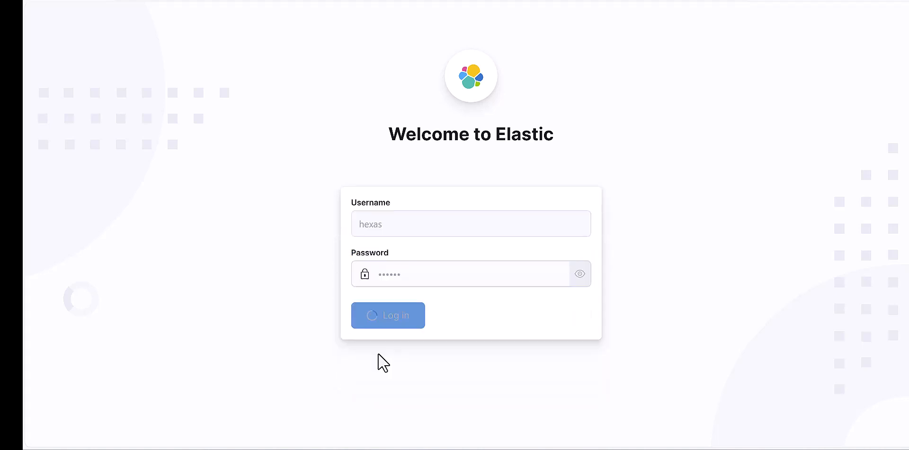
{"action": "left_click", "coordinate": [387, 315]}
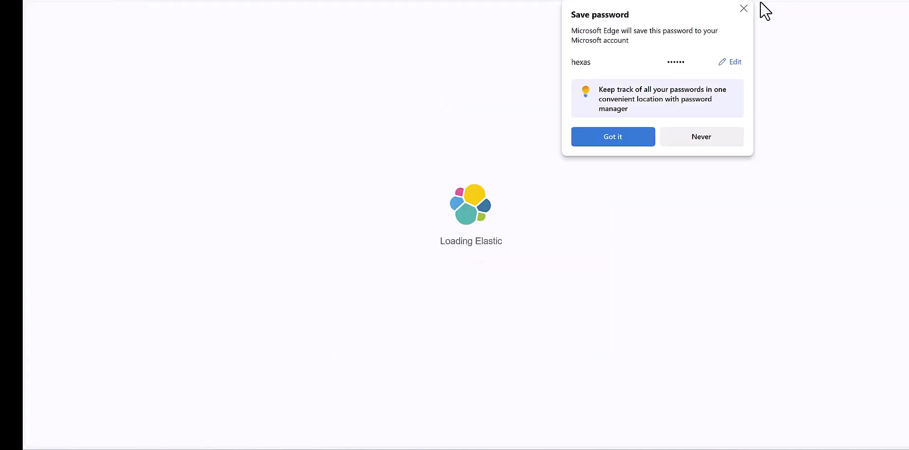
{"action": "left_click", "coordinate": [612, 137]}
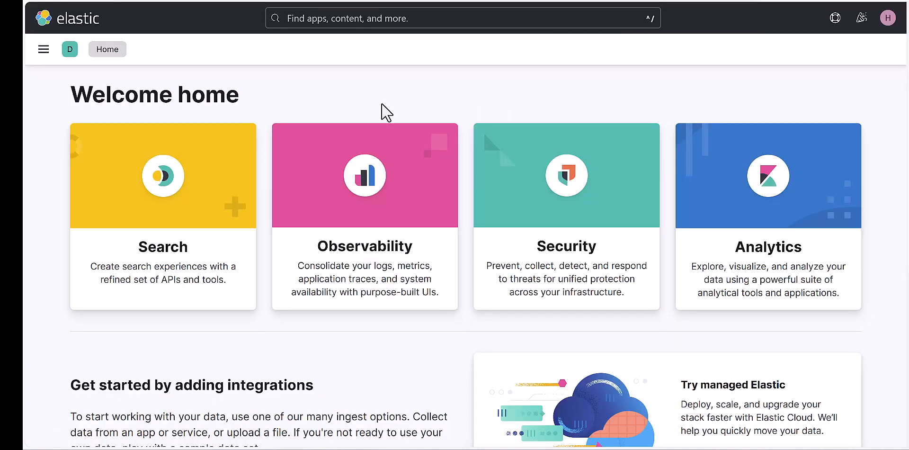
Open the top-left side navigation showing recent items and Search pages.
{"action": "left_click", "coordinate": [43, 49]}
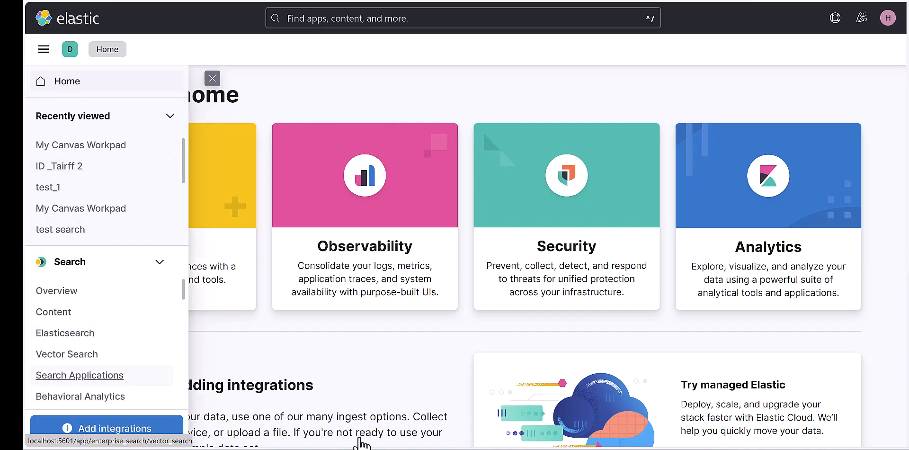
{"action": "mouse_move", "coordinate": [654, 290]}
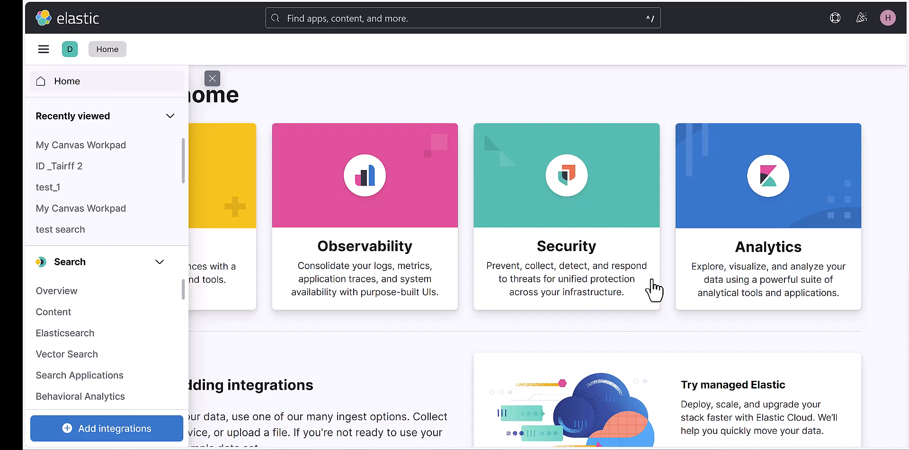
{"action": "mouse_move", "coordinate": [608, 111]}
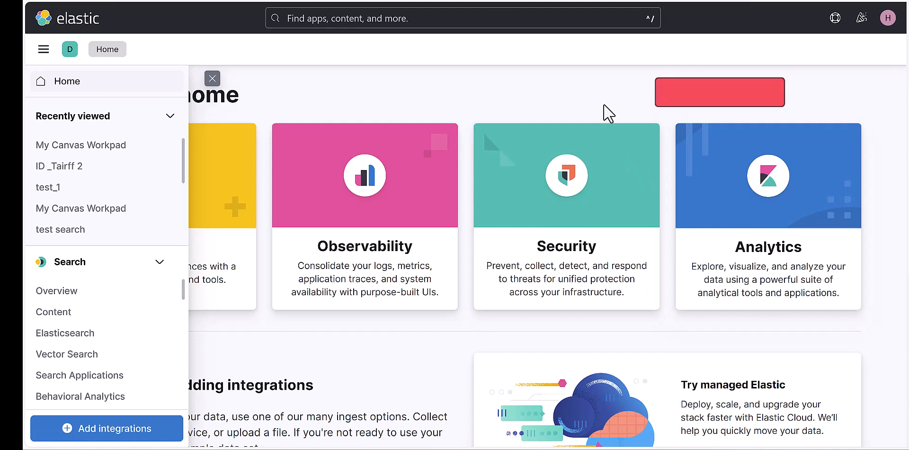
{"action": "mouse_move", "coordinate": [733, 106]}
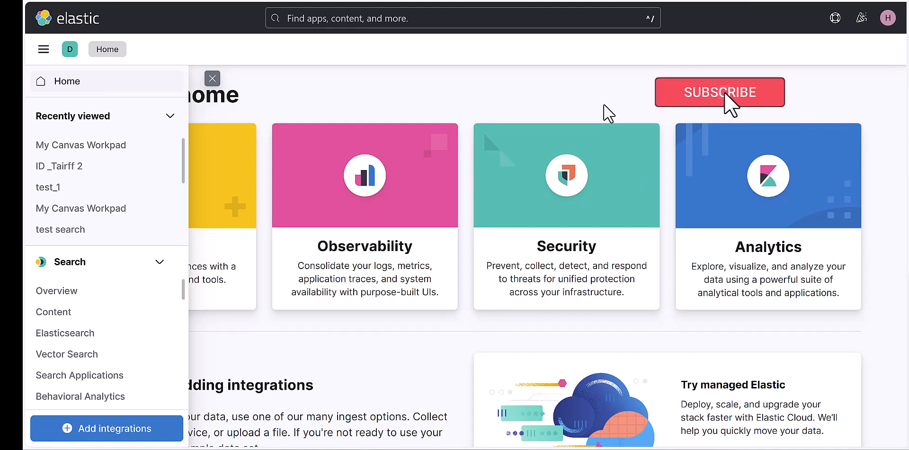